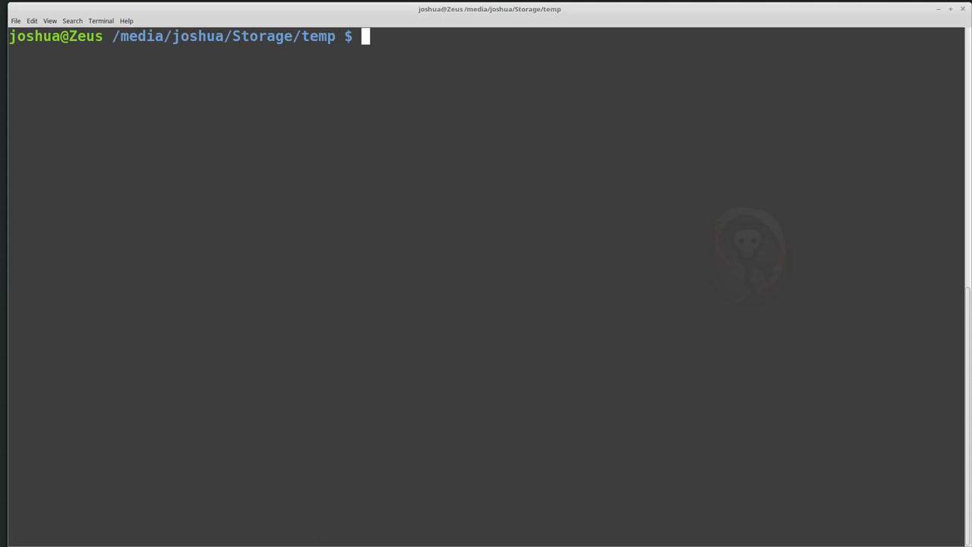
pyautogui.moveTo(540, 179)
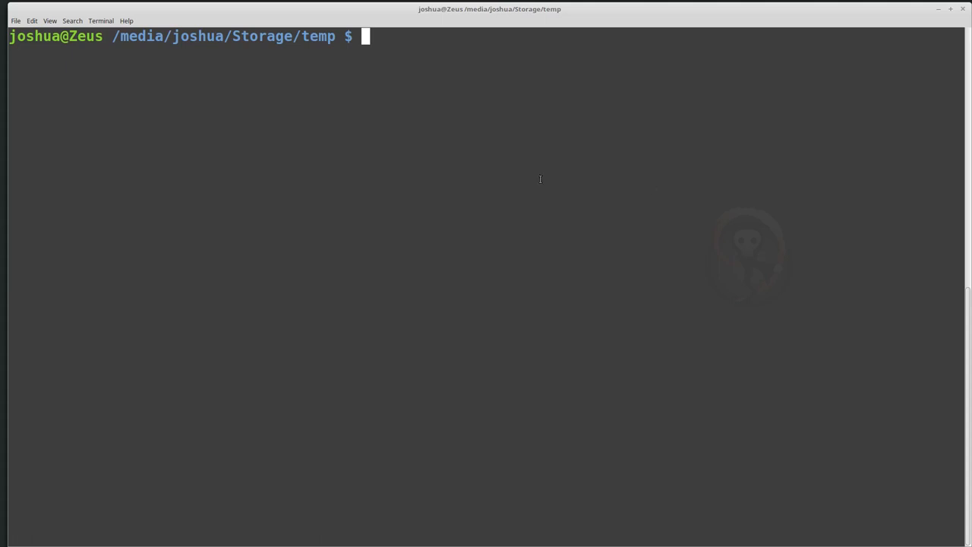
# Step: List the current folder with ls, showing the single image 2017-USB-Gold-4G-001.E01
pyautogui.write('ls')
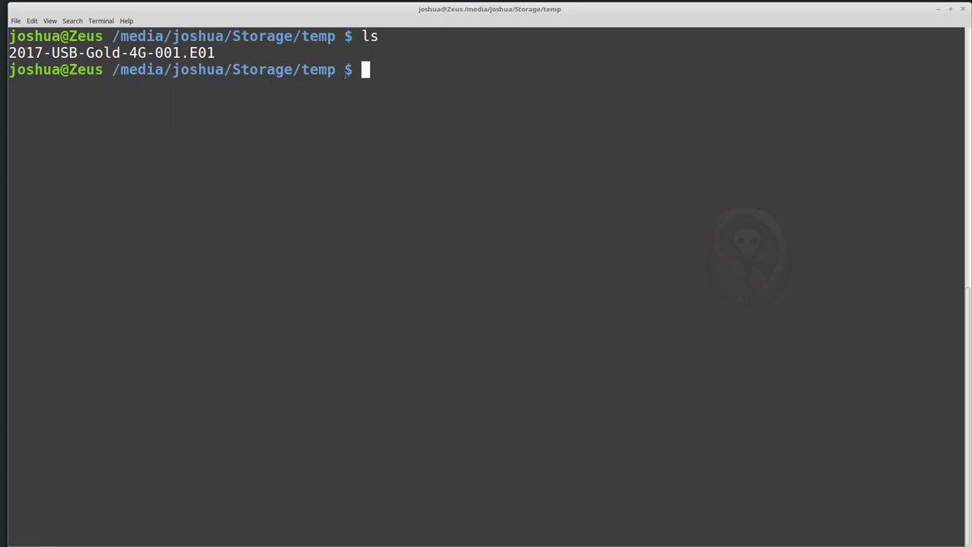
pyautogui.moveTo(539, 121)
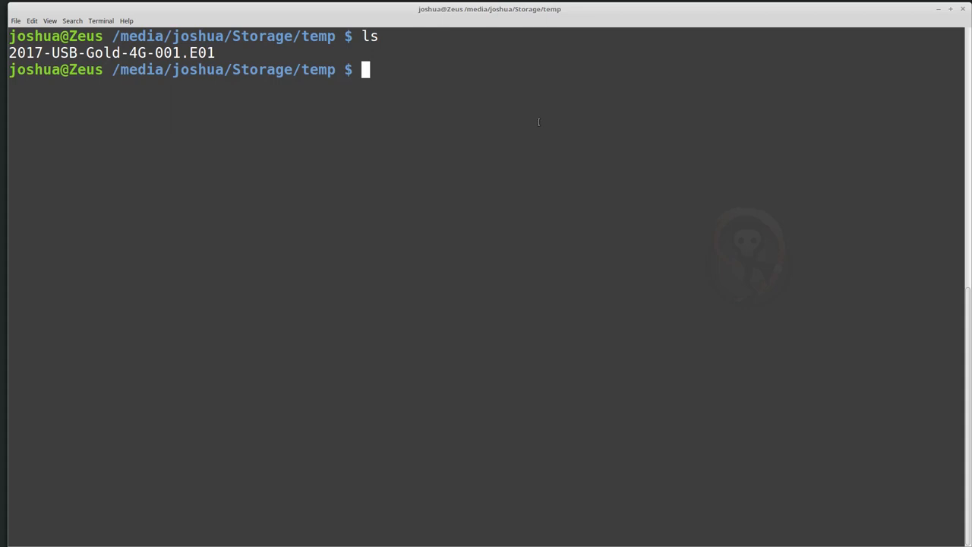
# Step: Confirm ewf-tools is already the newest version via sudo apt install, then clear the screen
pyautogui.write('ew')
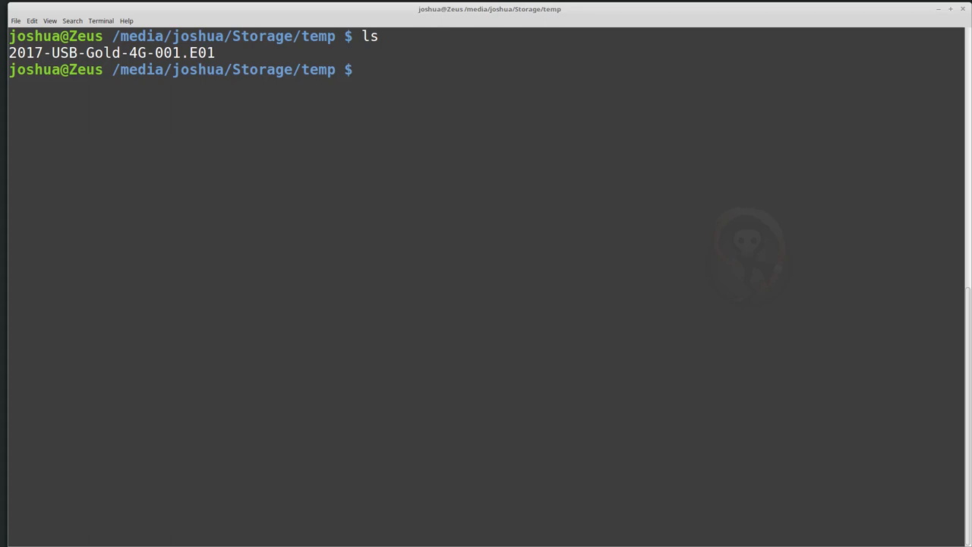
pyautogui.write('sudo')
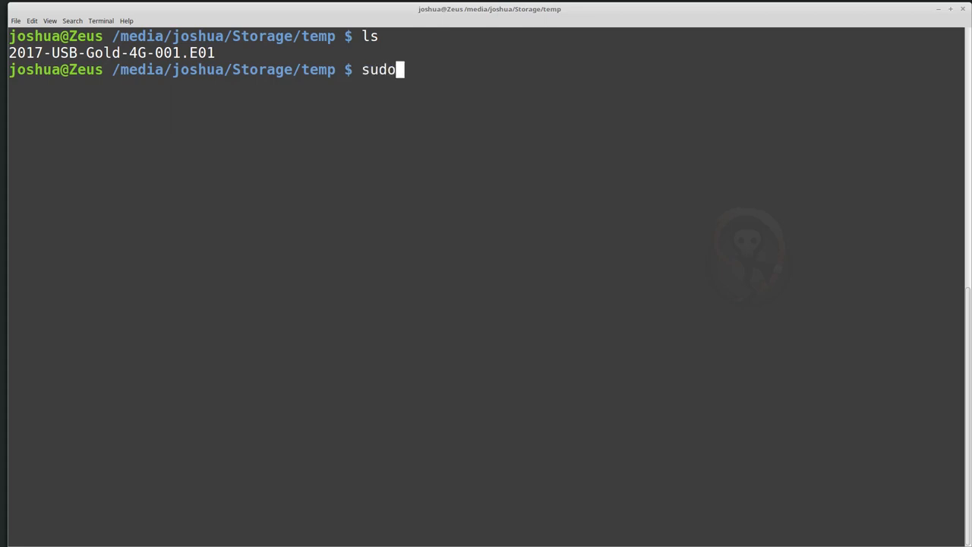
pyautogui.write('apt install ewf')
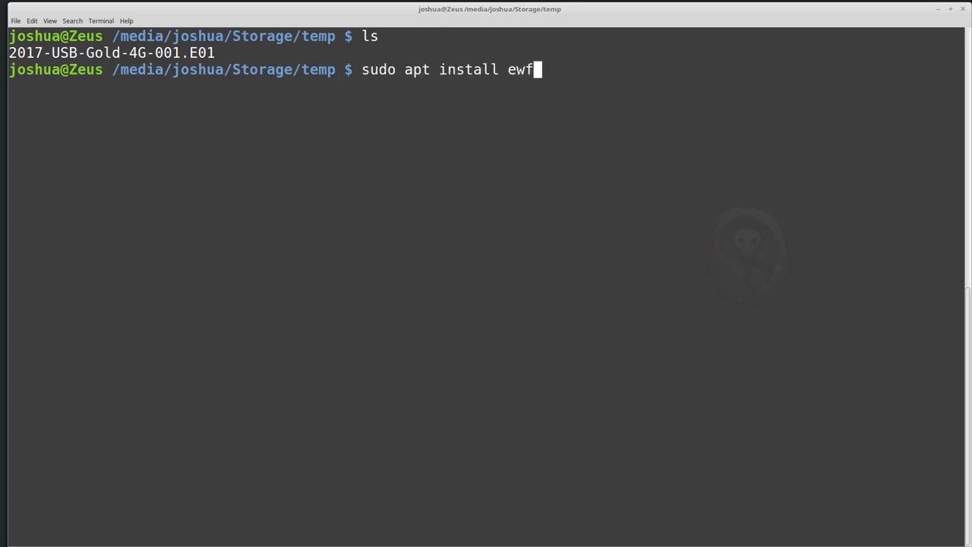
pyautogui.write('-tools')
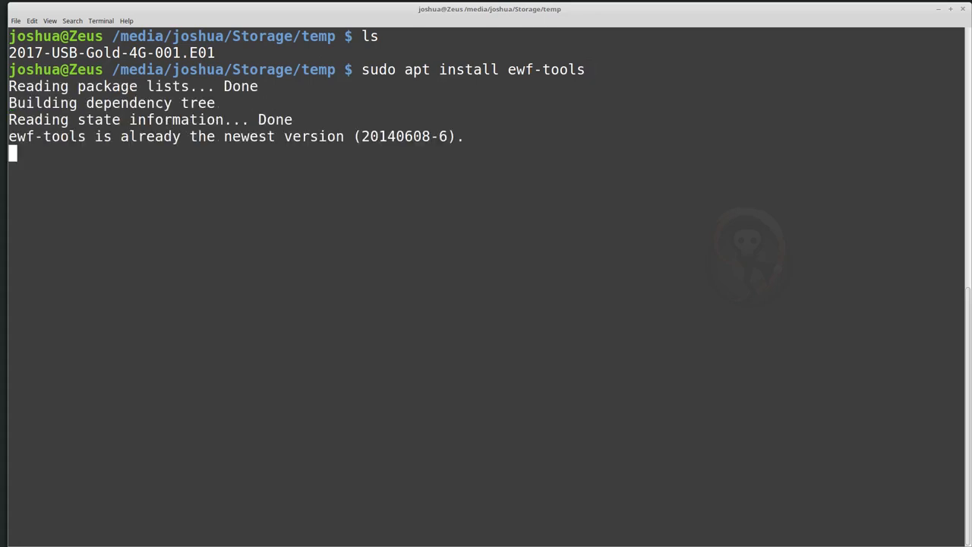
pyautogui.write('clear')
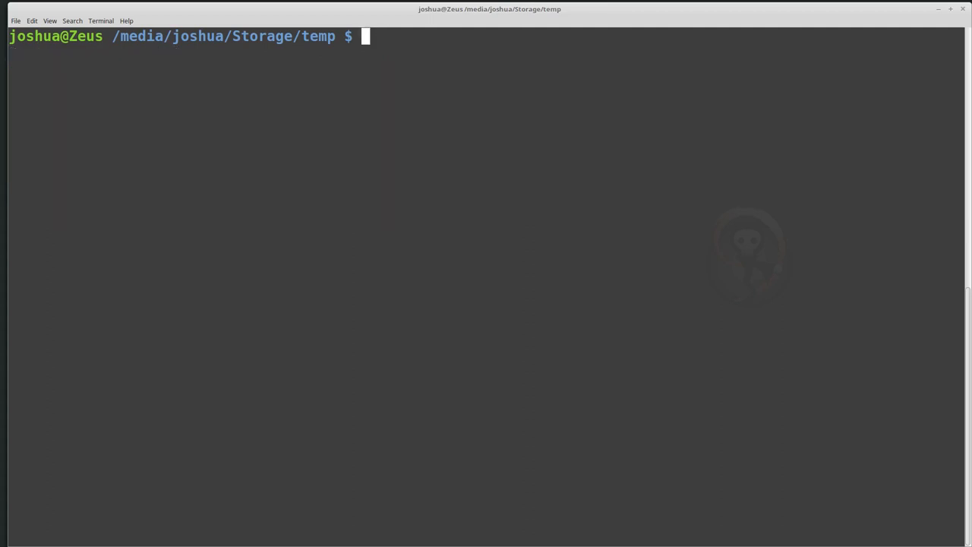
# Step: List every ewf command, from ewfacquire to ewfverify, by tab-completing ewf
pyautogui.write('ewf')
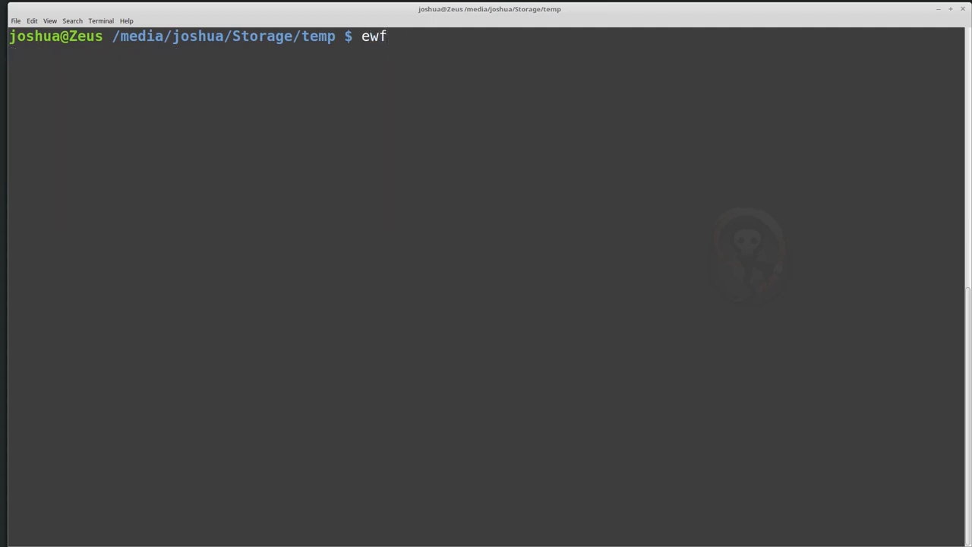
pyautogui.press('Tab')
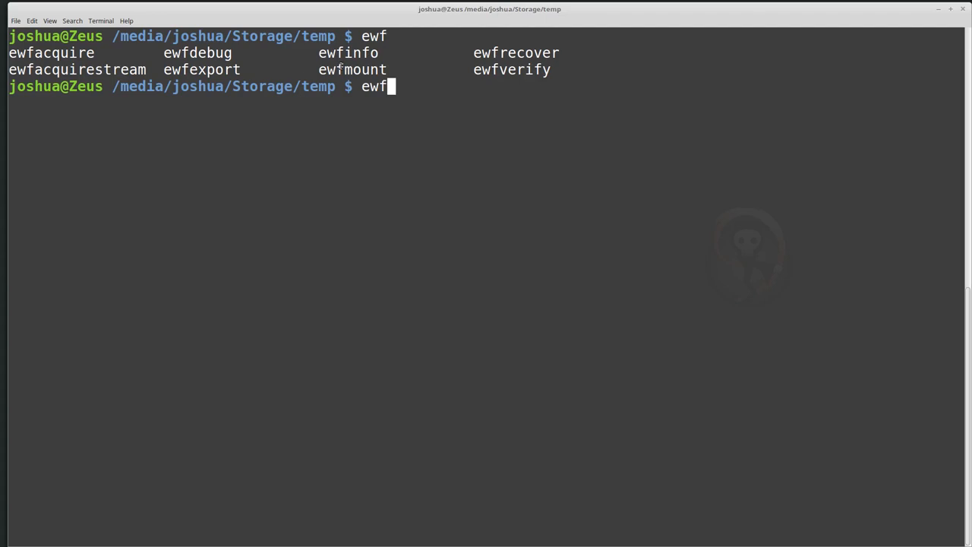
pyautogui.moveTo(474, 104)
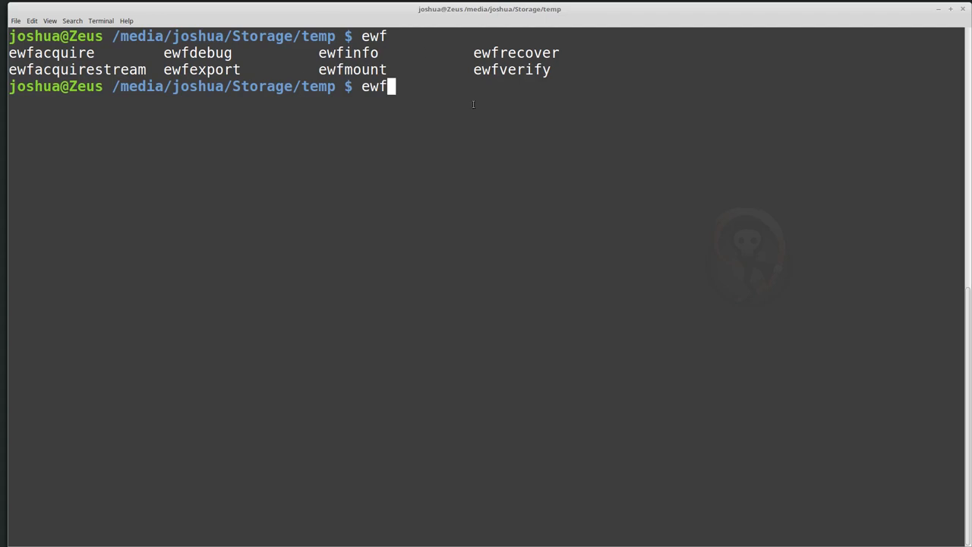
pyautogui.moveTo(674, 163)
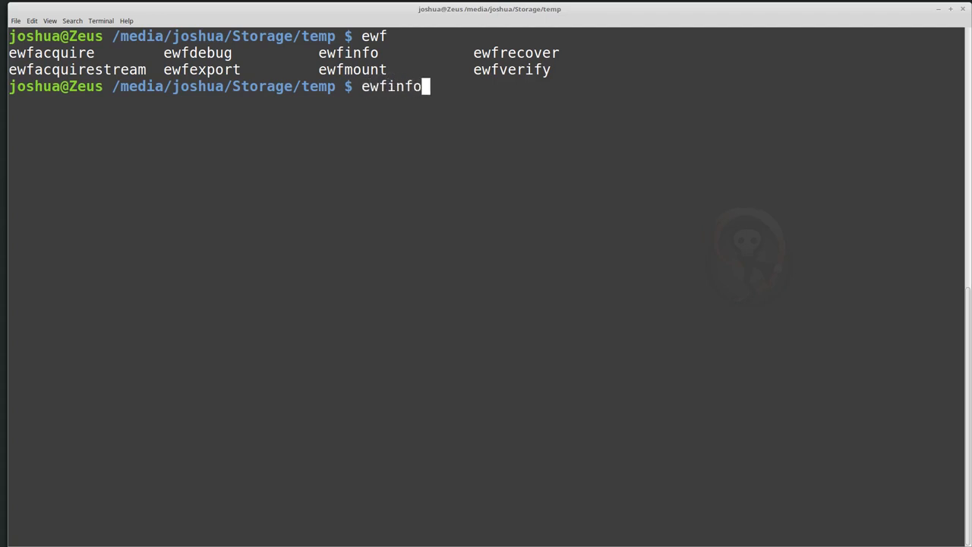
# Step: Run ewfinfo on 2017-USB-Gold-4G-001.E01 and review its acquiry, media and MD5 details
pyautogui.write('2017-USB-Gold-4G-001.E01')
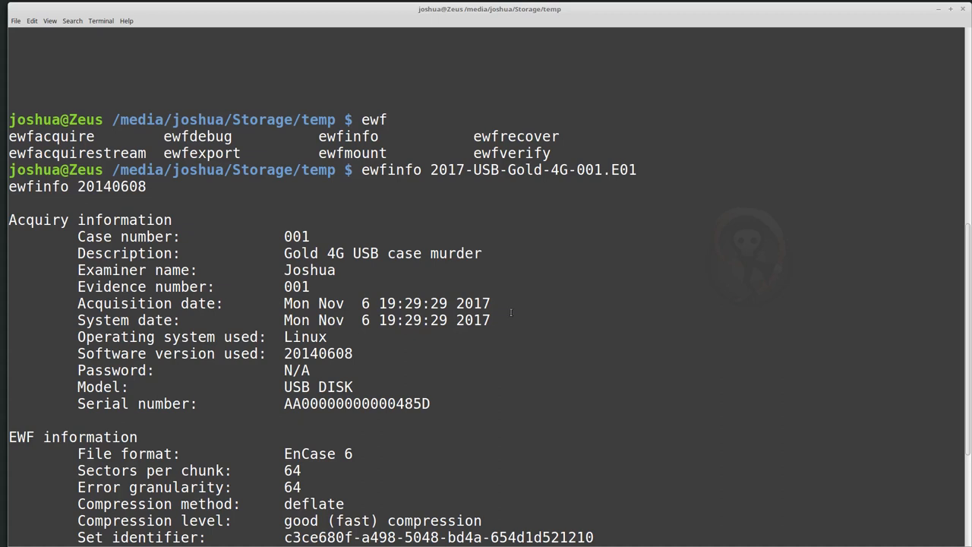
pyautogui.moveTo(506, 314)
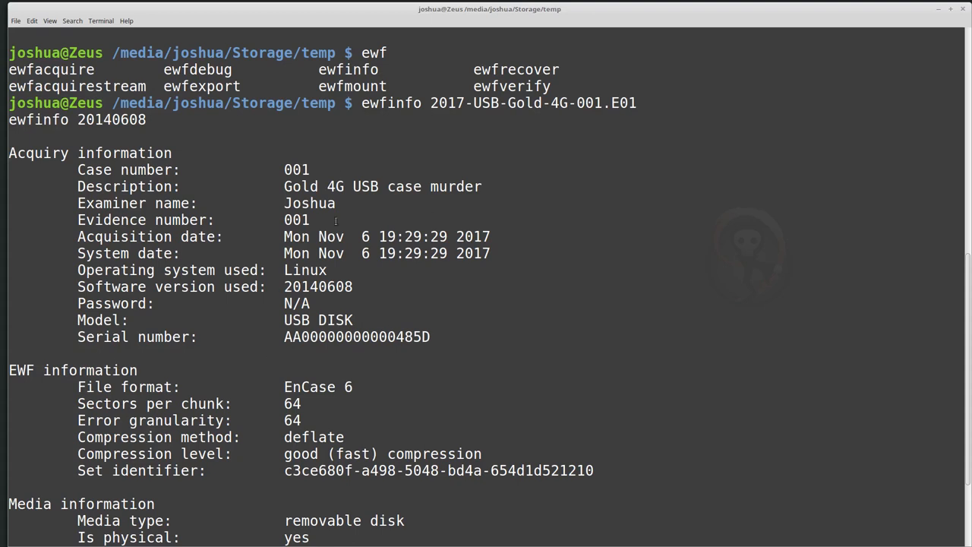
pyautogui.moveTo(390, 344)
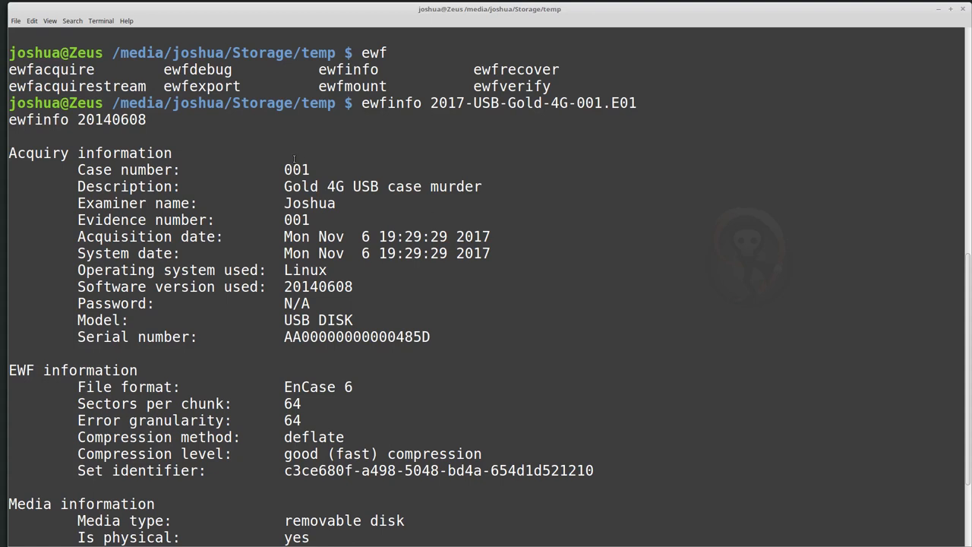
pyautogui.scroll(-3)
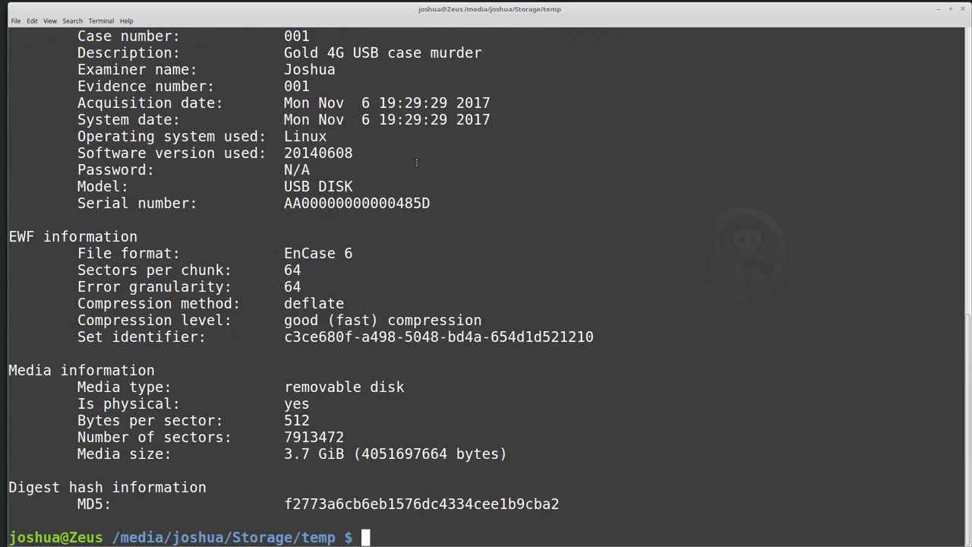
pyautogui.moveTo(430, 253)
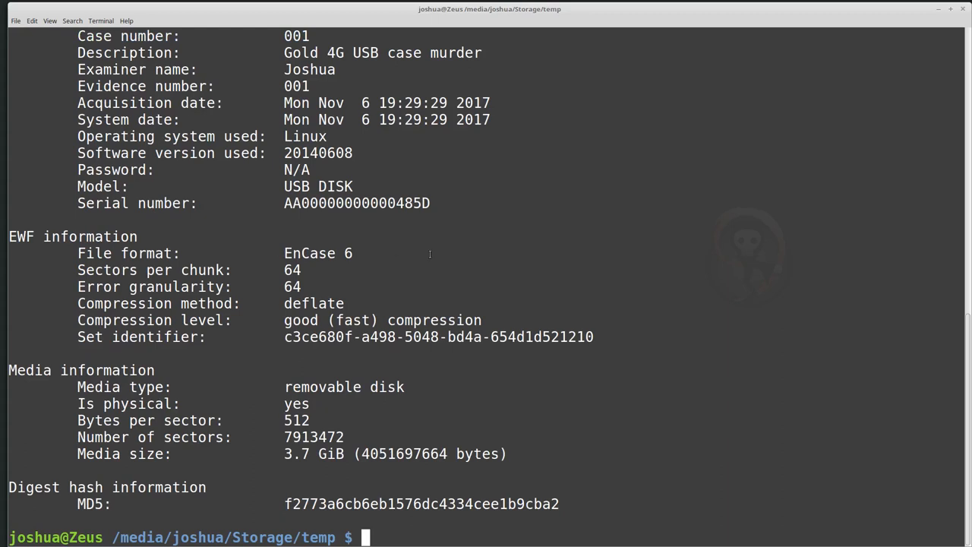
pyautogui.moveTo(428, 430)
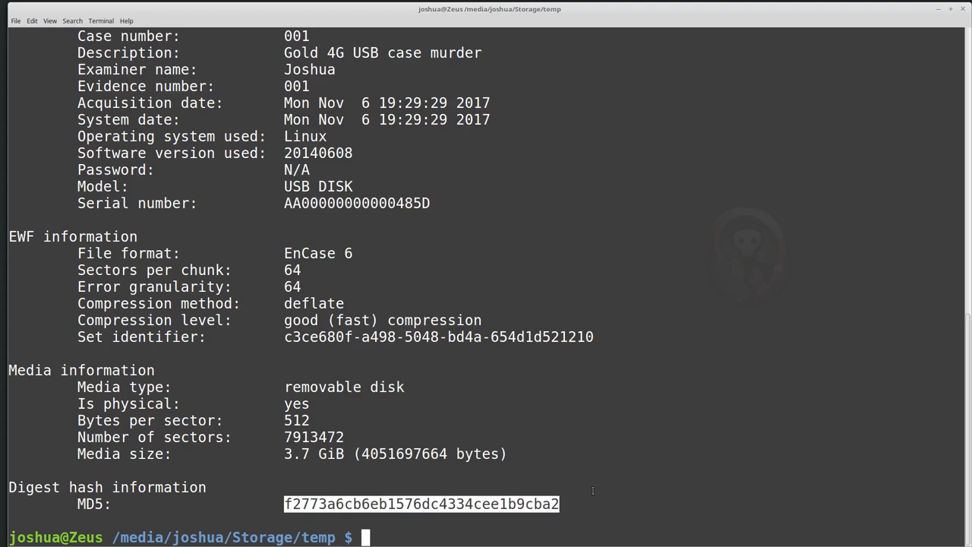
pyautogui.moveTo(683, 439)
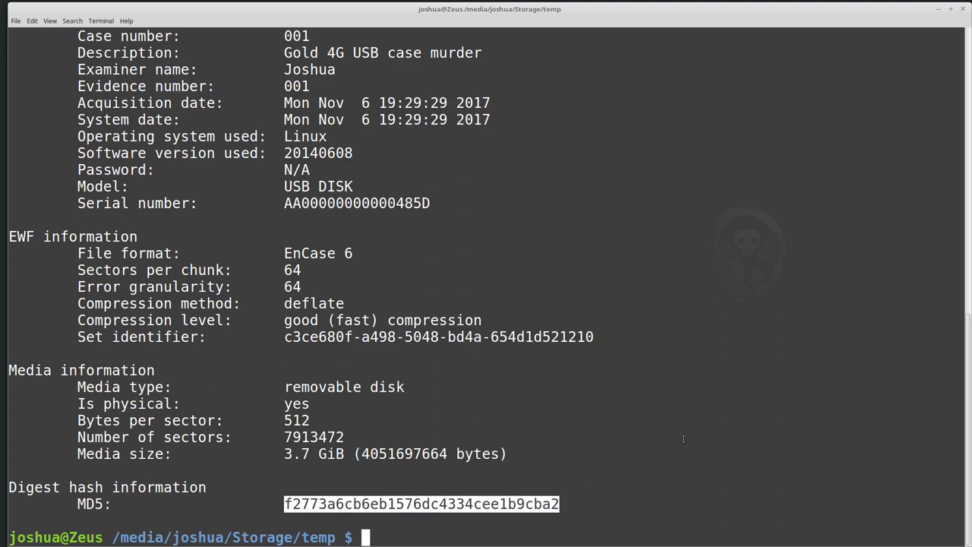
pyautogui.moveTo(680, 408)
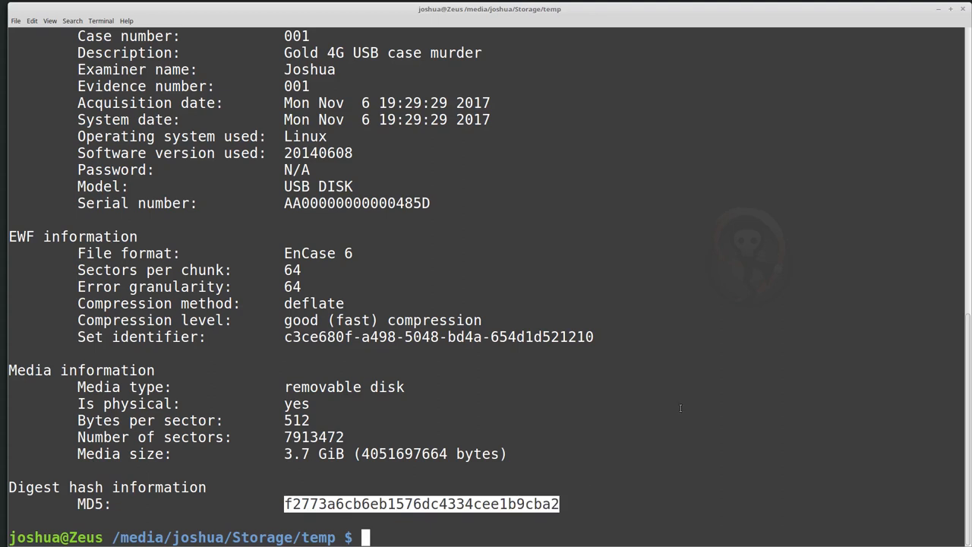
pyautogui.moveTo(572, 372)
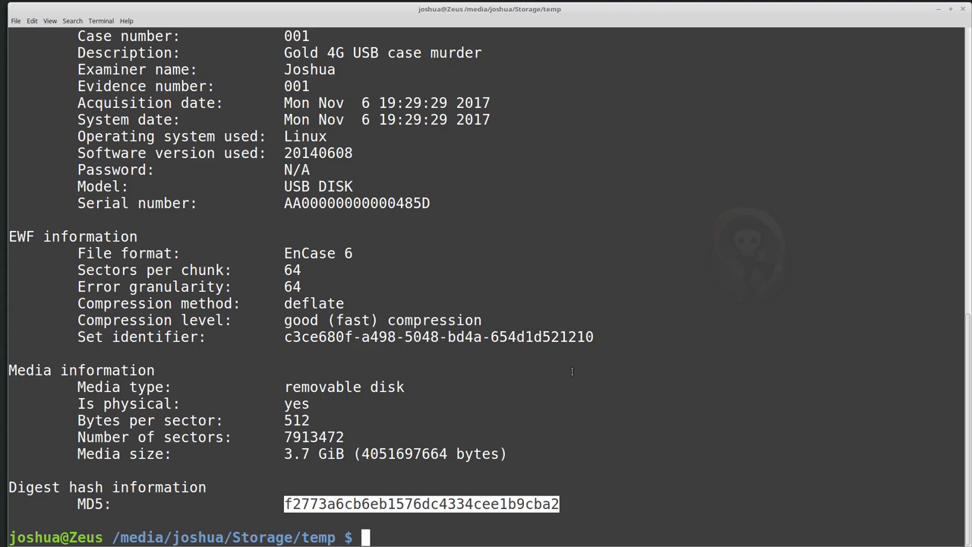
pyautogui.moveTo(646, 347)
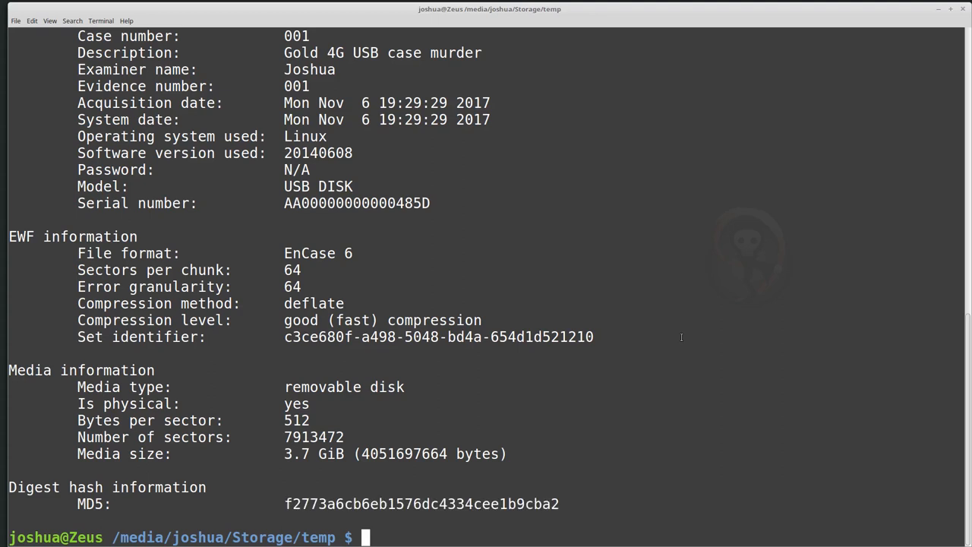
# Step: Run ewfverify on 2017-USB-Gold-4G-001.E01, confirming matching MD5 hashes and SUCCESS
pyautogui.write('ew')
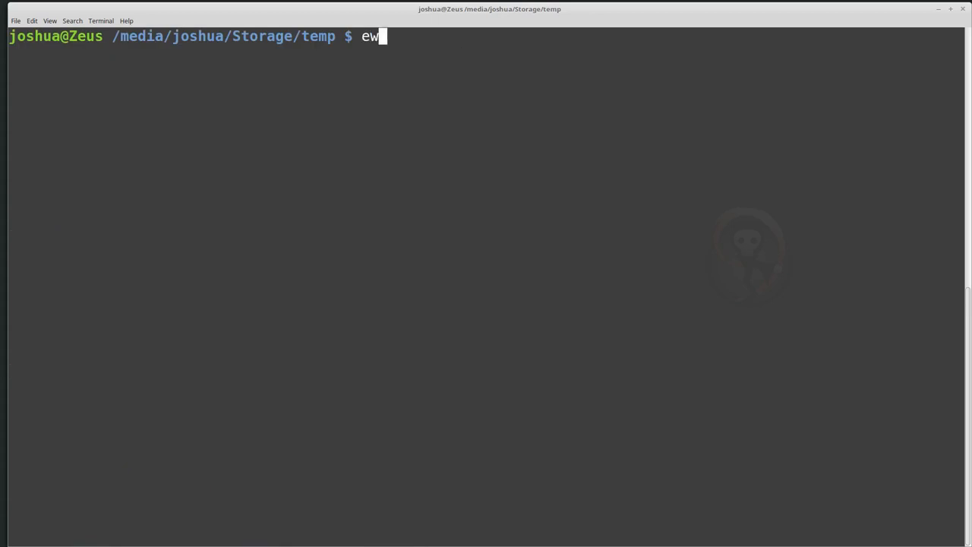
pyautogui.write('fv')
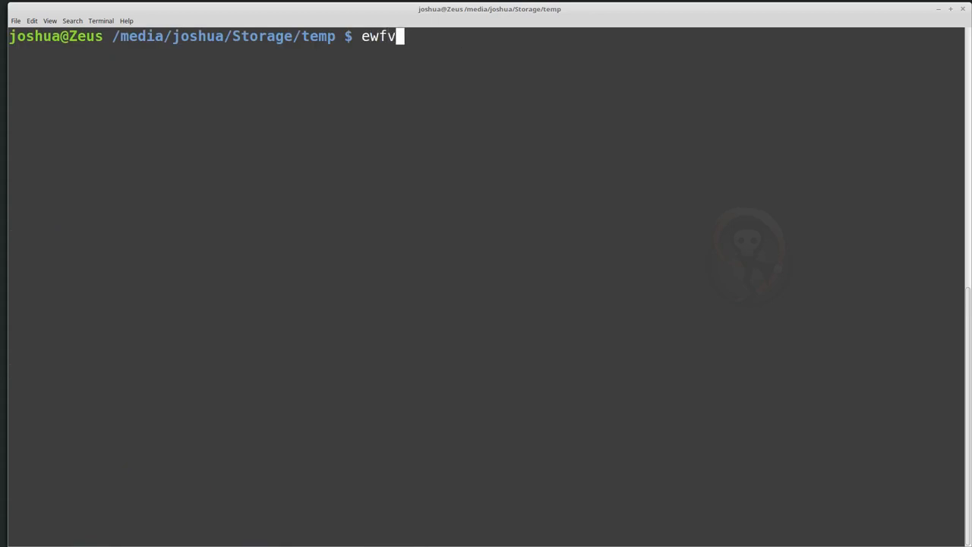
pyautogui.write('erify 2017-USB-Gold-4G-001.E01')
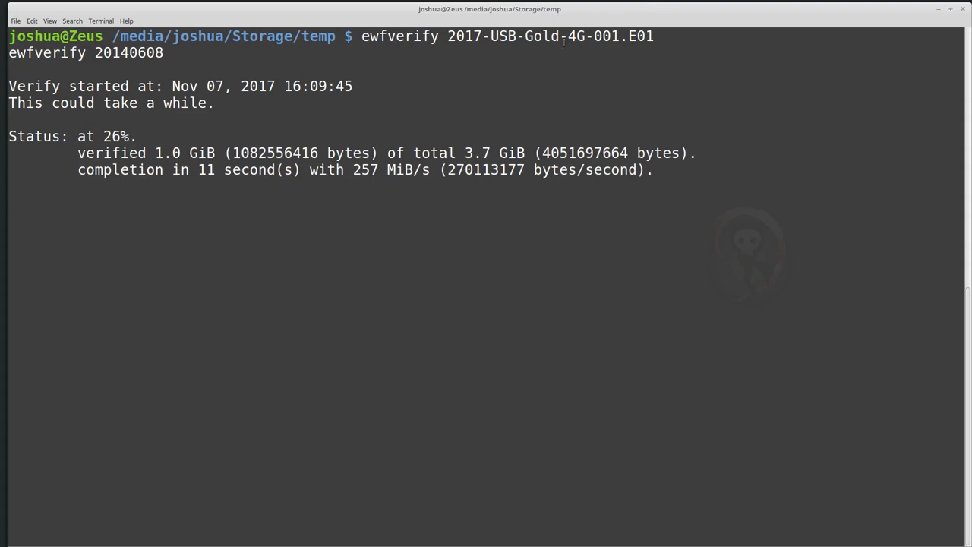
pyautogui.press('Return')
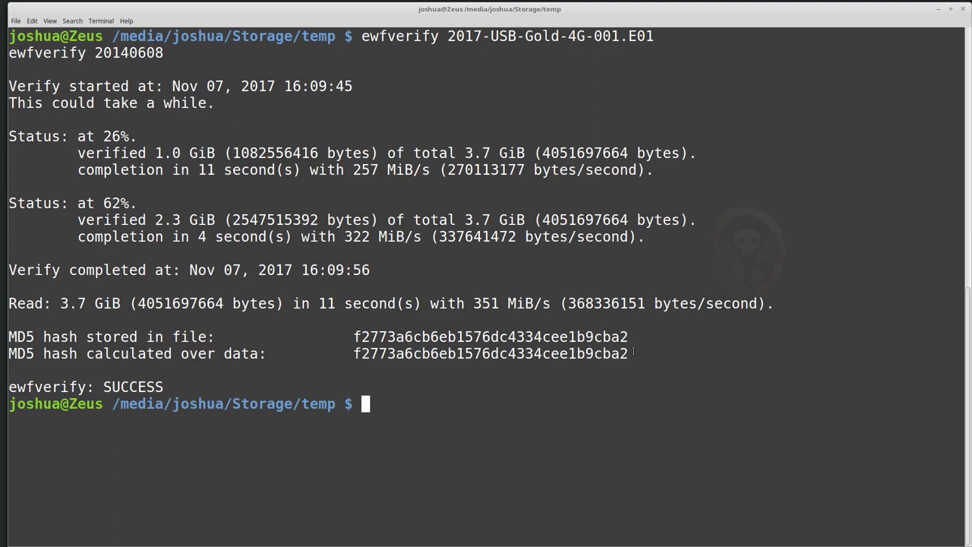
pyautogui.moveTo(10, 336); pyautogui.dragTo(628, 353)
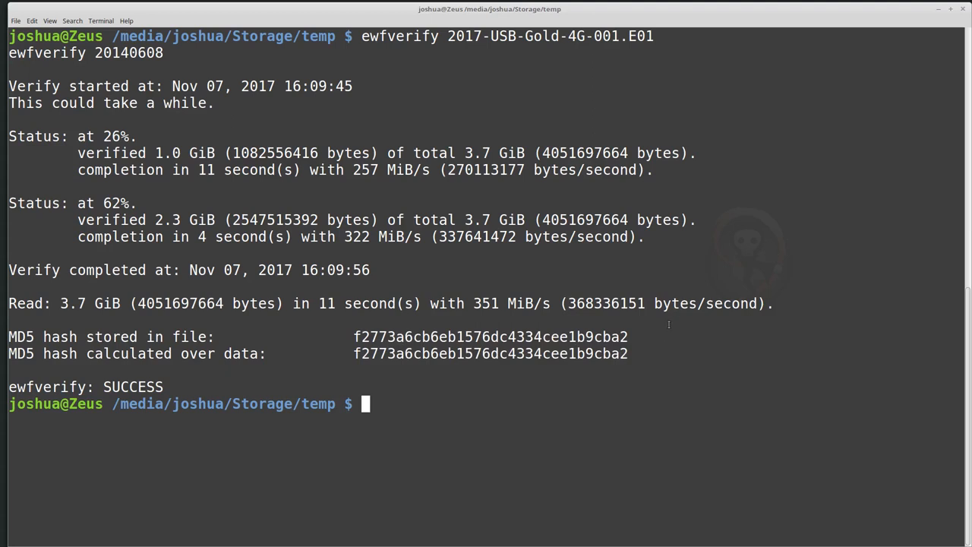
pyautogui.moveTo(388, 408)
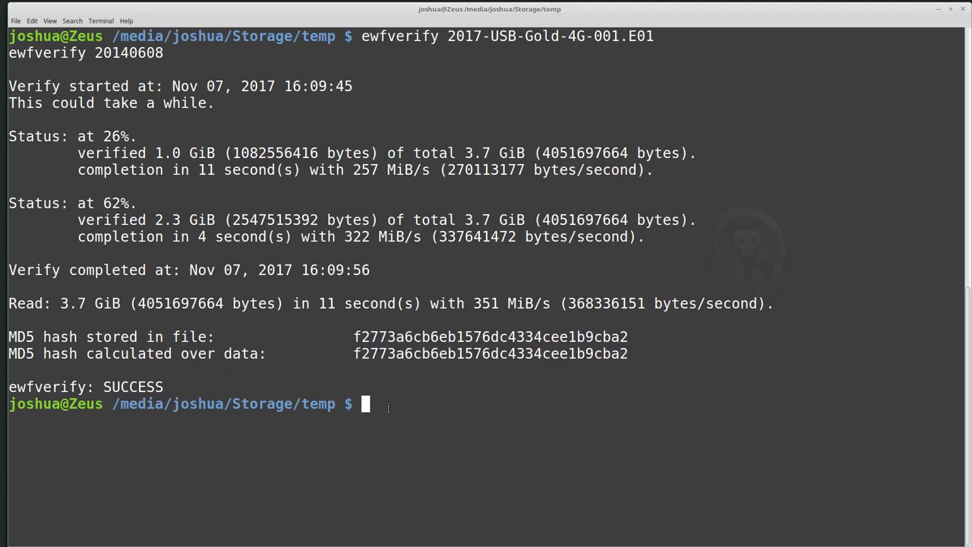
pyautogui.moveTo(690, 334)
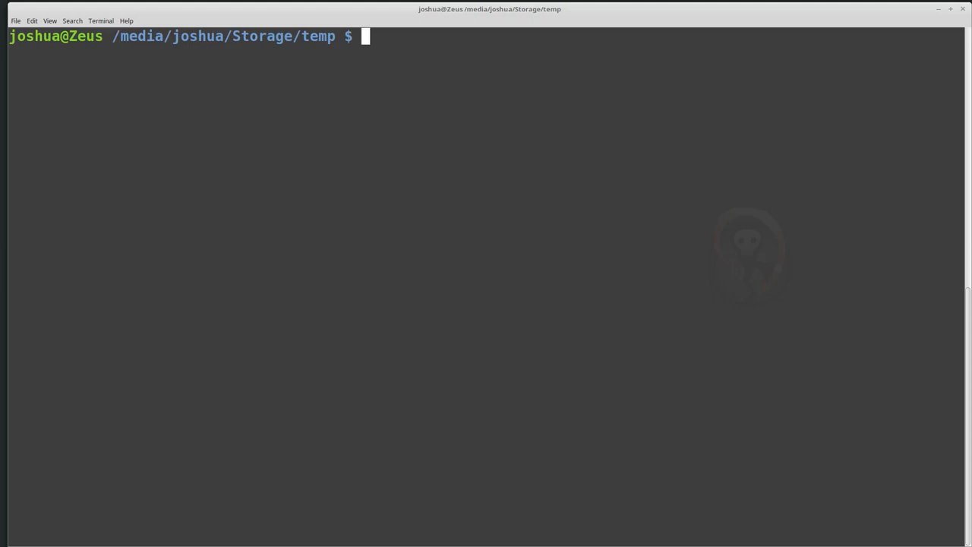
# Step: Create the /mnt/temp directory with sudo mkdir and highlight the new path
pyautogui.write('sudo mkdir')
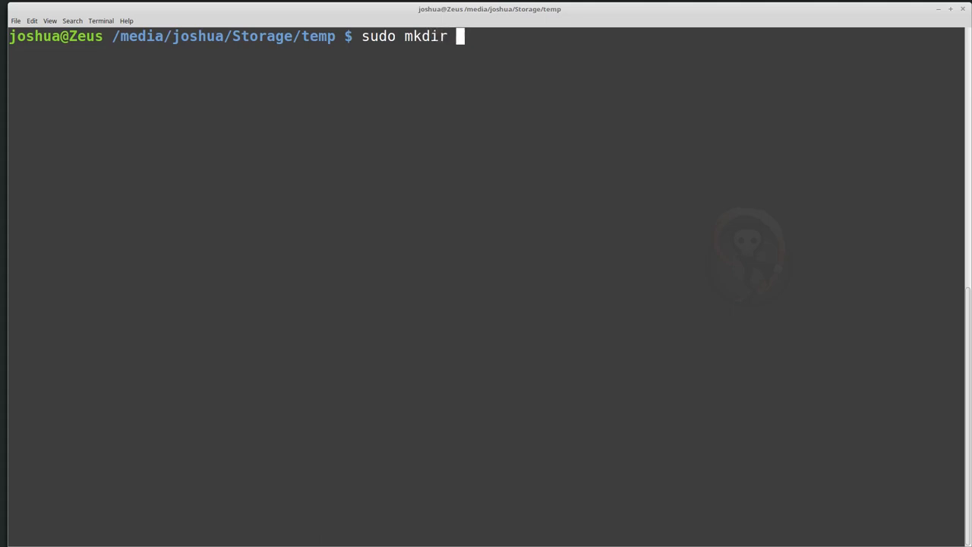
pyautogui.write('/')
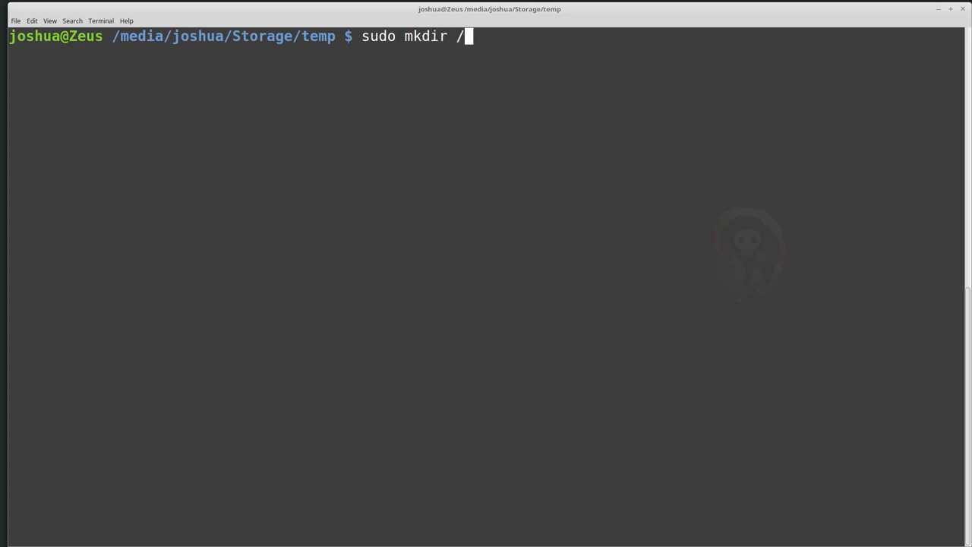
pyautogui.write('mnt/')
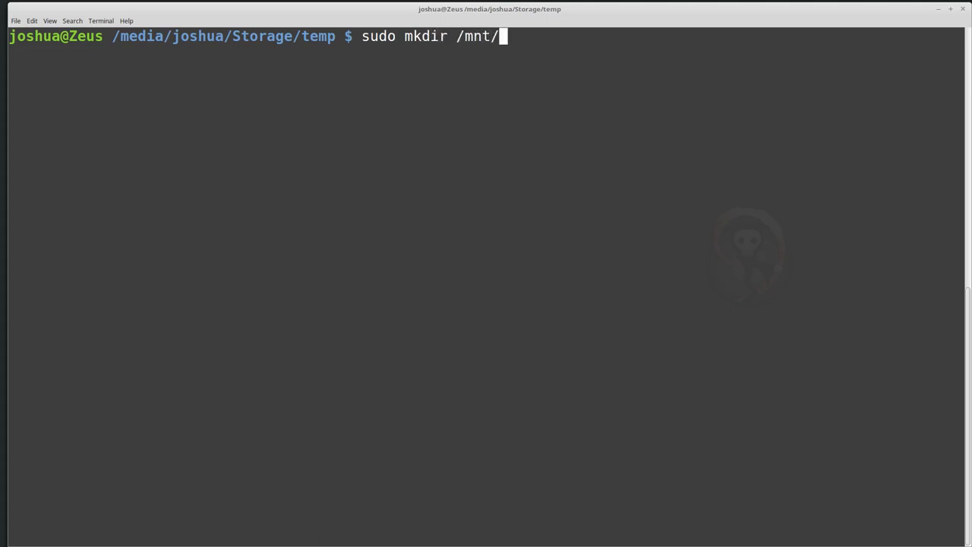
pyautogui.write('temp')
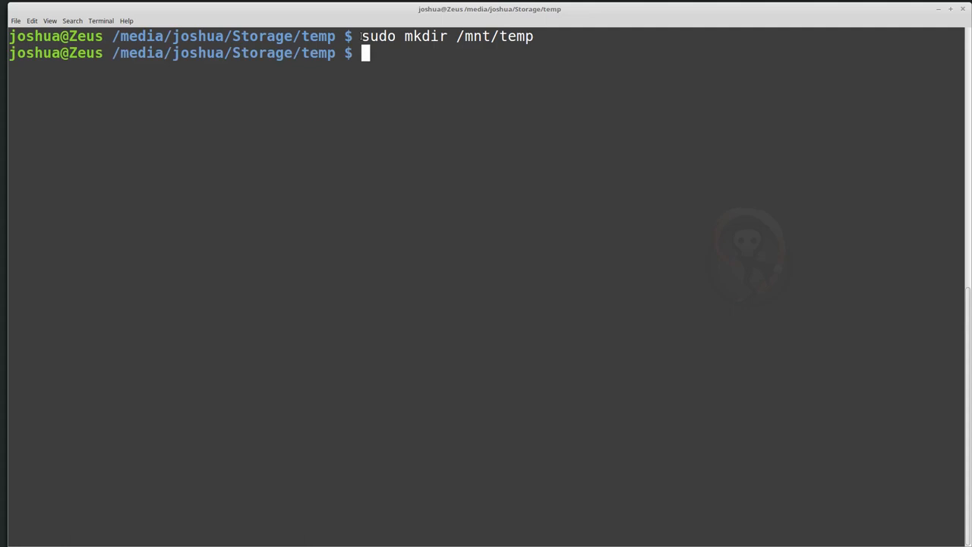
pyautogui.doubleClick(377, 35)
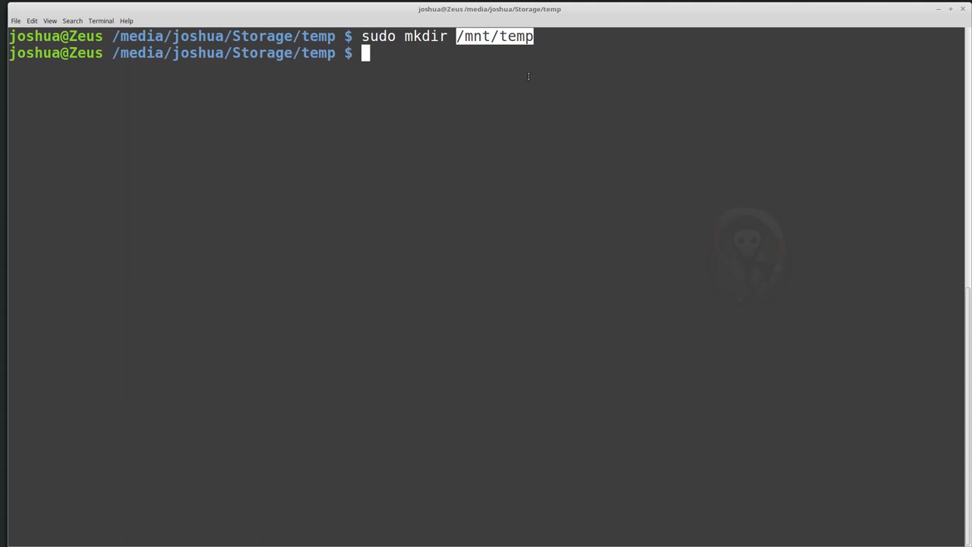
pyautogui.moveTo(380, 10)
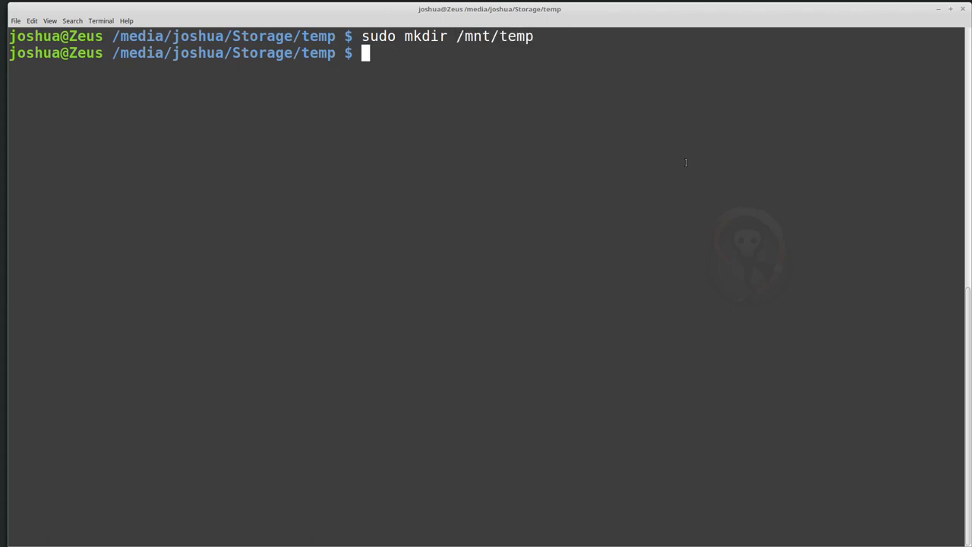
pyautogui.moveTo(651, 162)
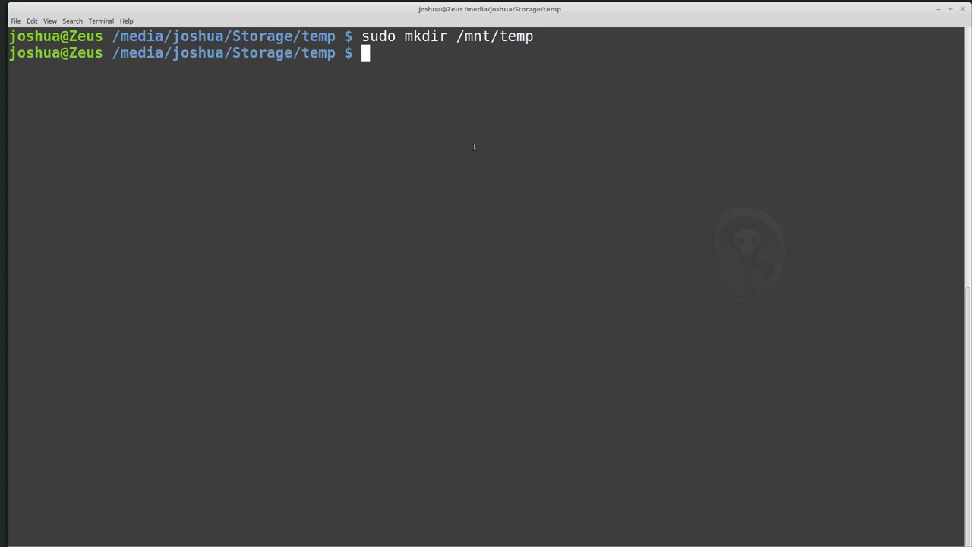
# Step: Make user joshua the owner of /mnt/temp with sudo chown
pyautogui.write('sudo')
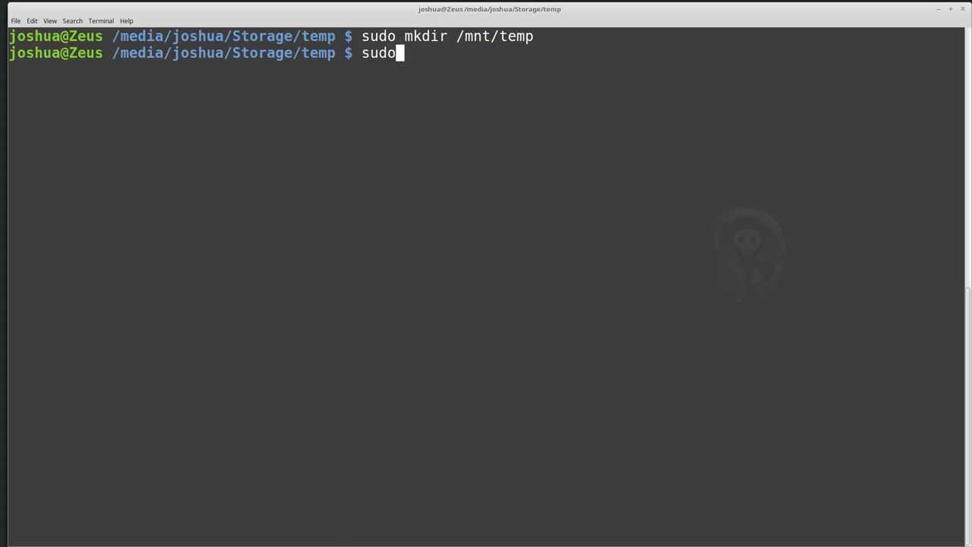
pyautogui.write('chown')
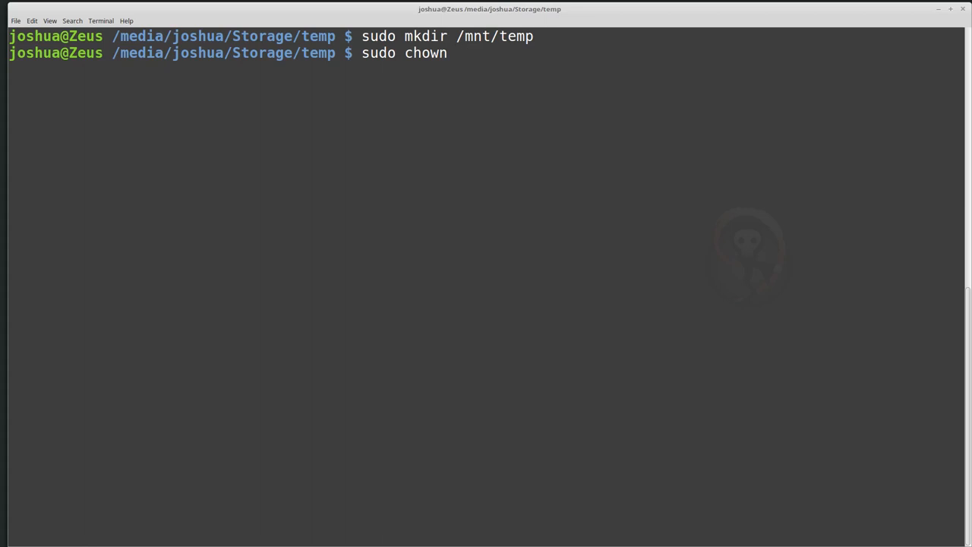
pyautogui.write('joshua /mnt/')
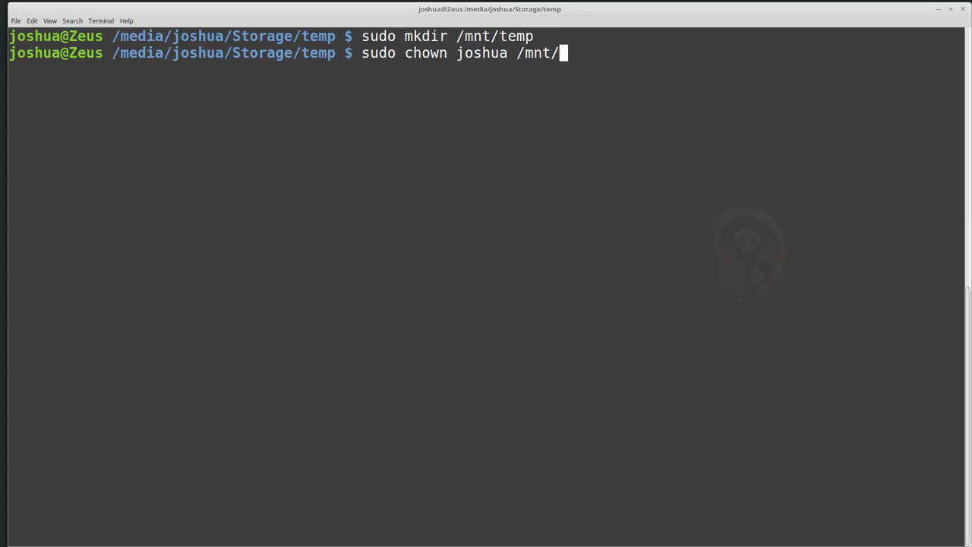
pyautogui.write('temp')
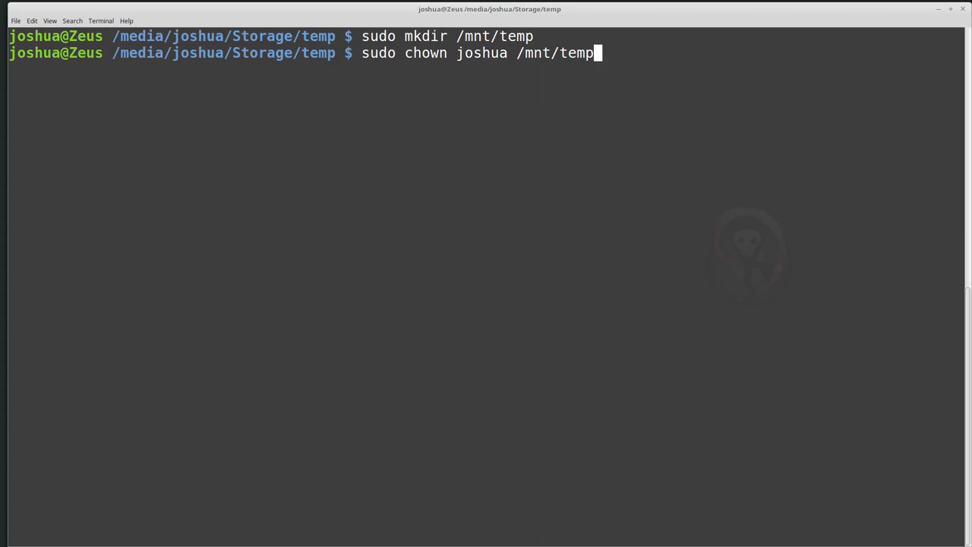
pyautogui.write('sud')
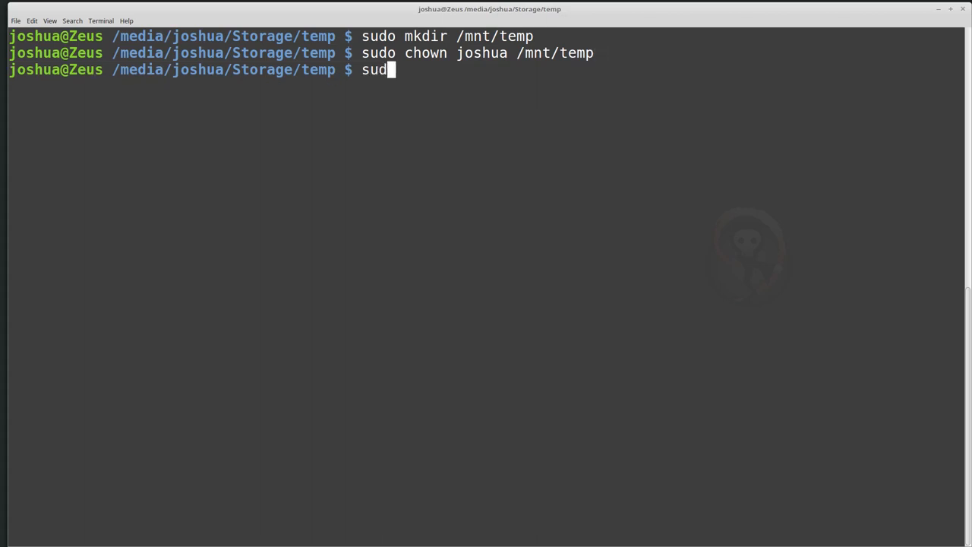
# Step: Enter sudo chmod 755 /mnt/temp at the prompt, not yet run
pyautogui.write('chmo')
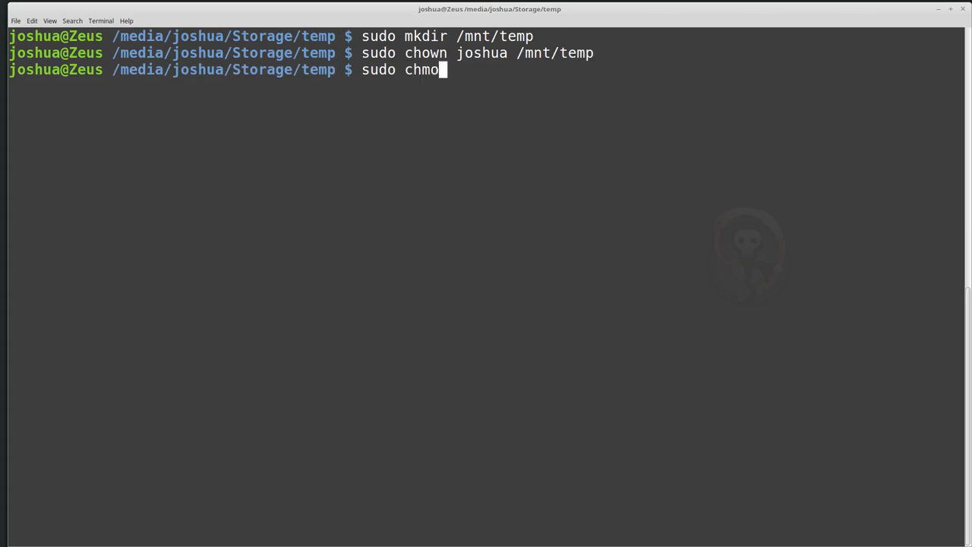
pyautogui.write('d')
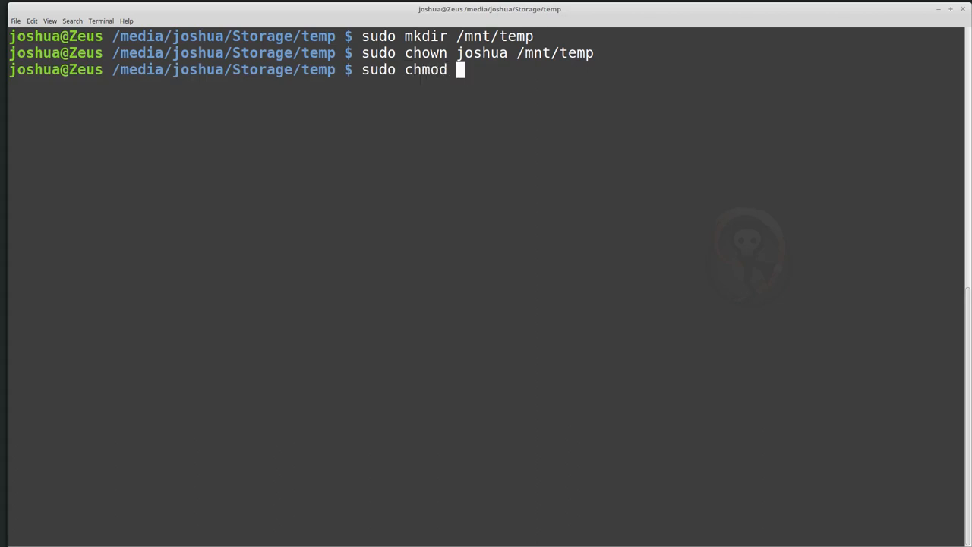
pyautogui.write('755')
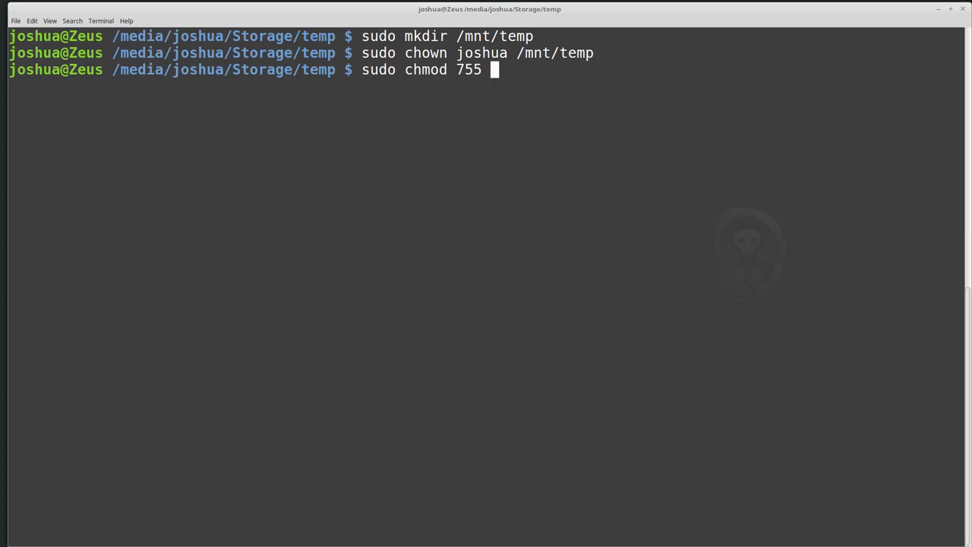
pyautogui.write('/mnt/te')
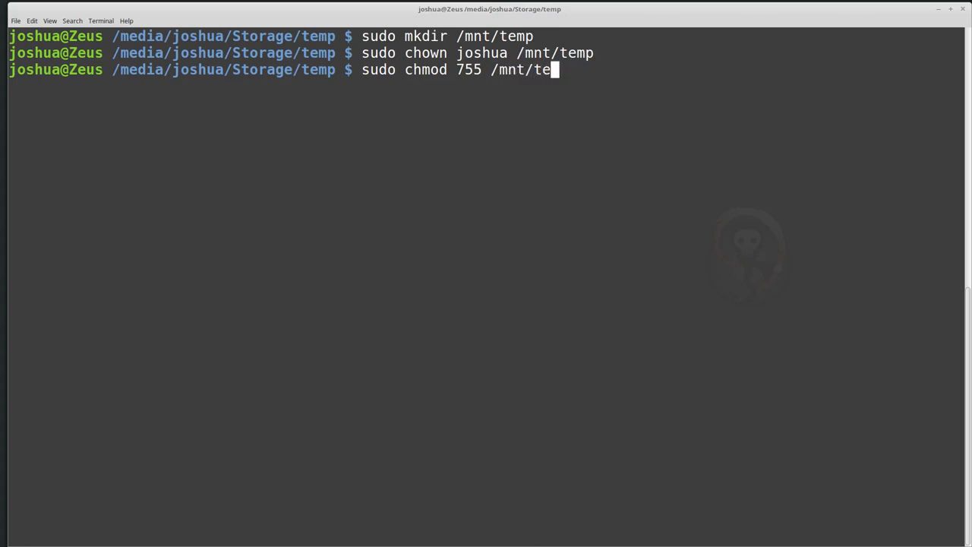
pyautogui.write('mp')
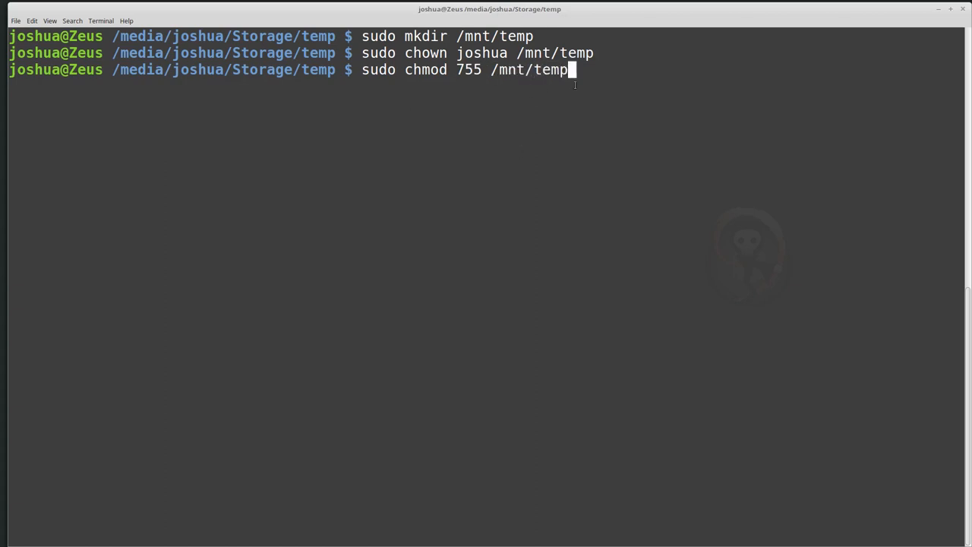
pyautogui.moveTo(698, 166)
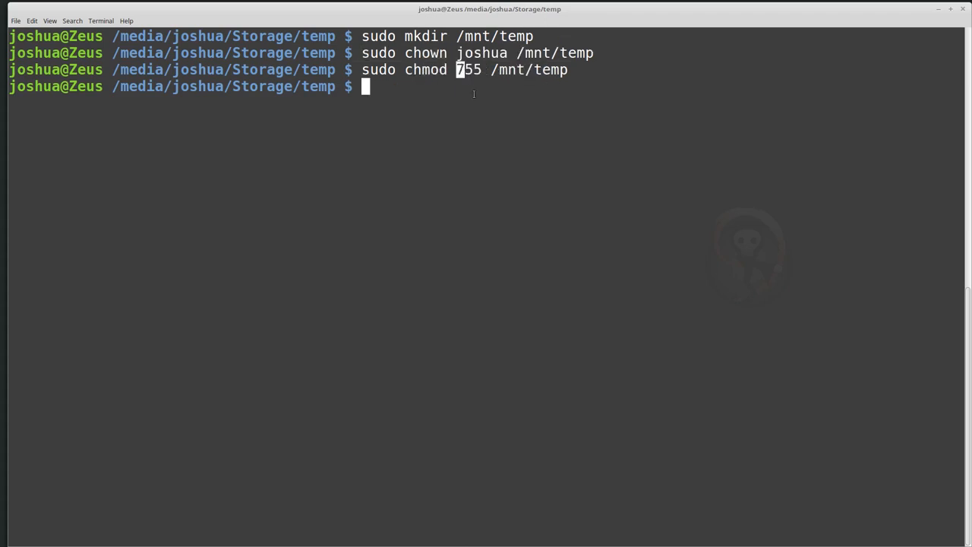
pyautogui.moveTo(452, 93)
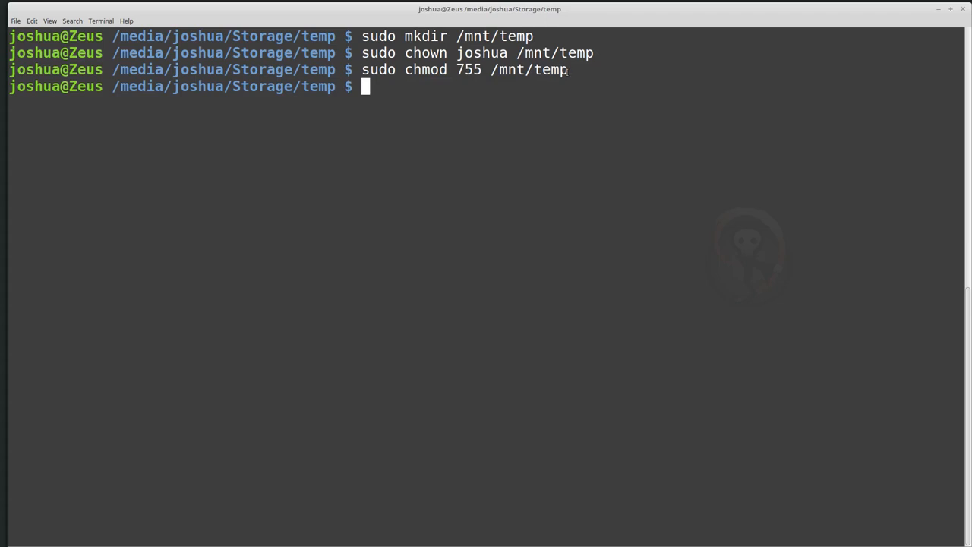
pyautogui.moveTo(253, 18)
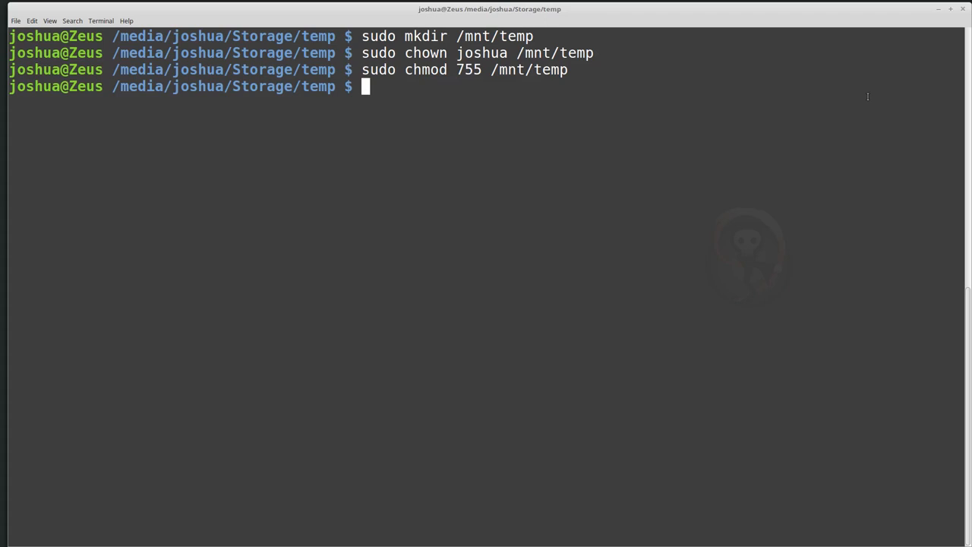
pyautogui.moveTo(643, 137)
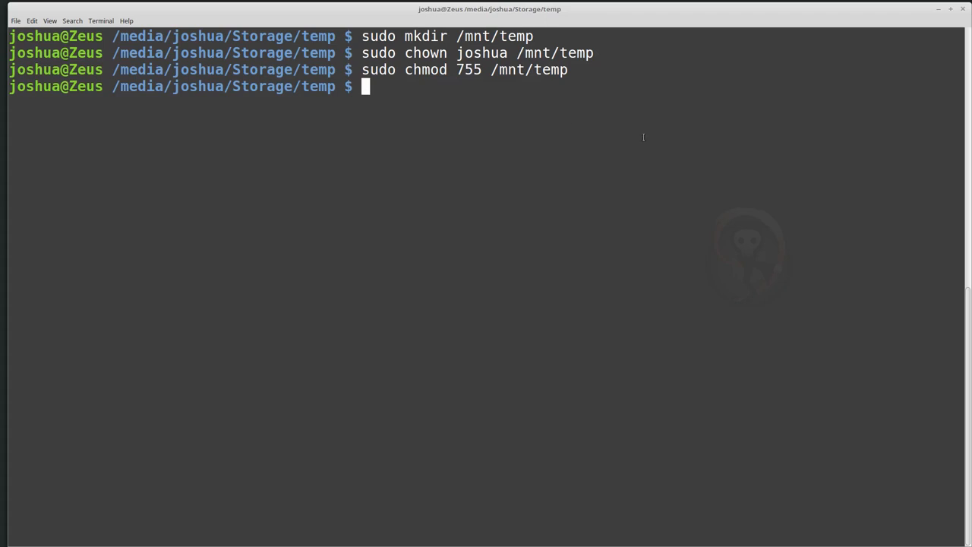
# Step: Mount 2017-USB-Gold-4G-001.E01 at /mnt/temp with ewfmount
pyautogui.write('ewf')
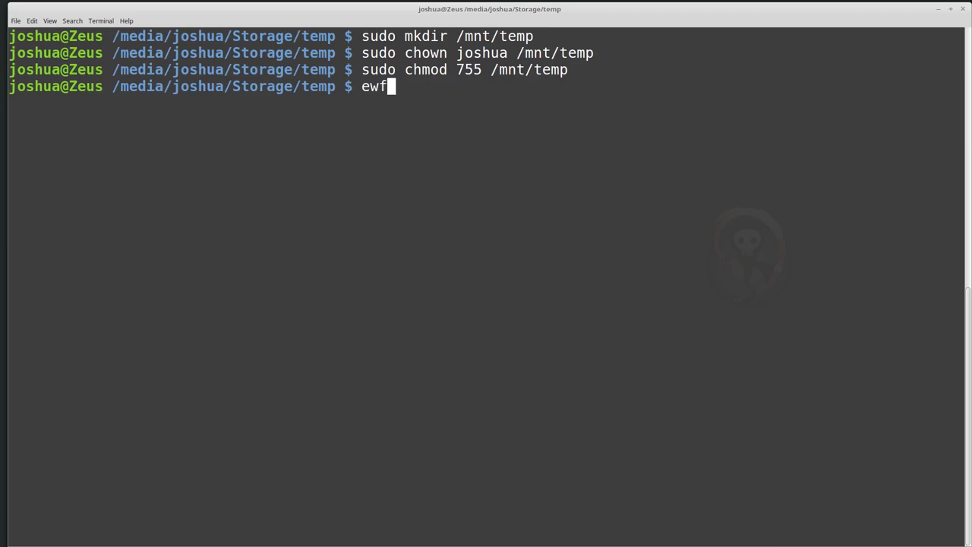
pyautogui.write('mount 2')
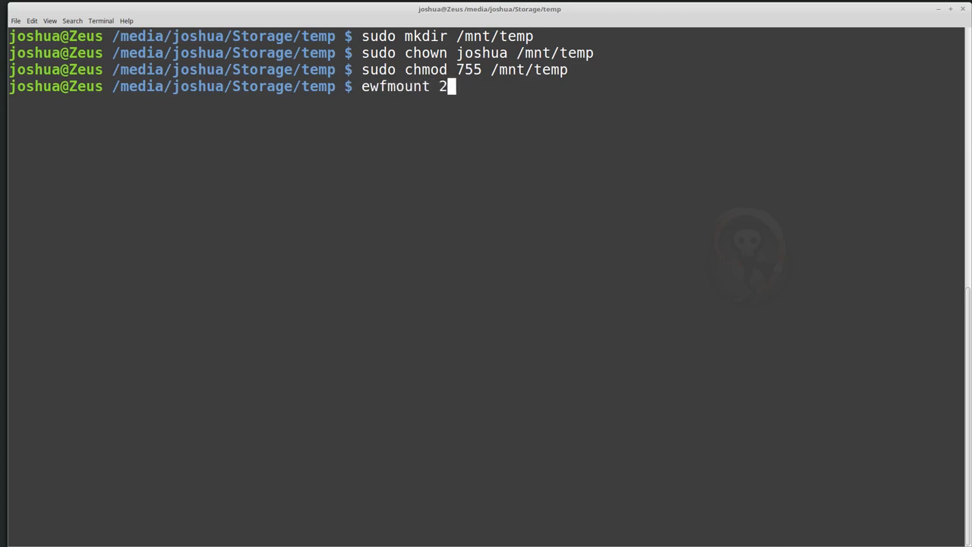
pyautogui.write('017-USB-Gold-4G-001.E01')
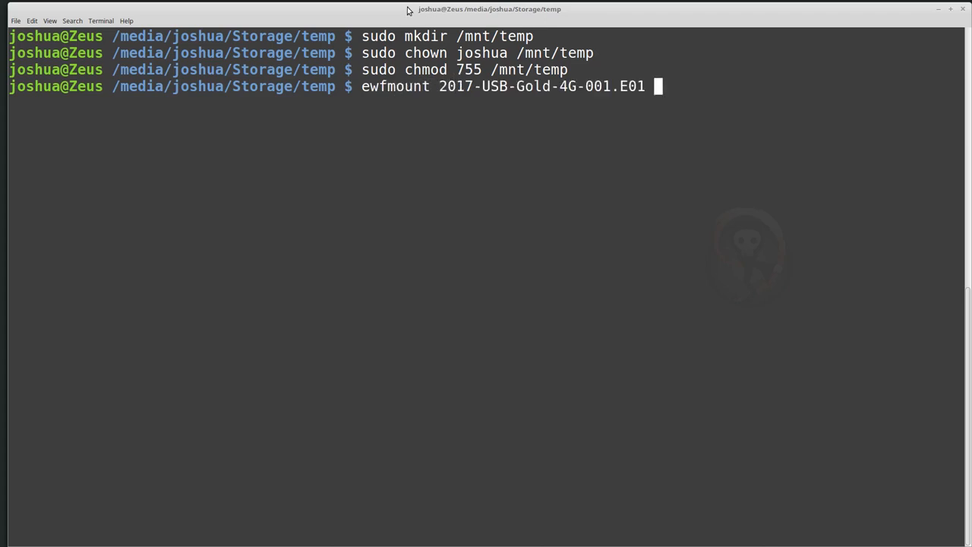
pyautogui.doubleClick(394, 86)
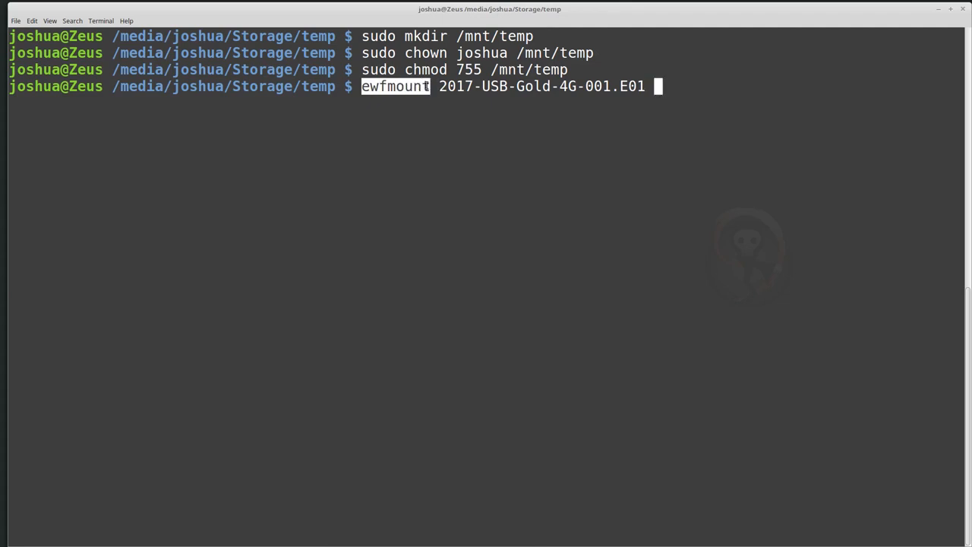
pyautogui.doubleClick(524, 86)
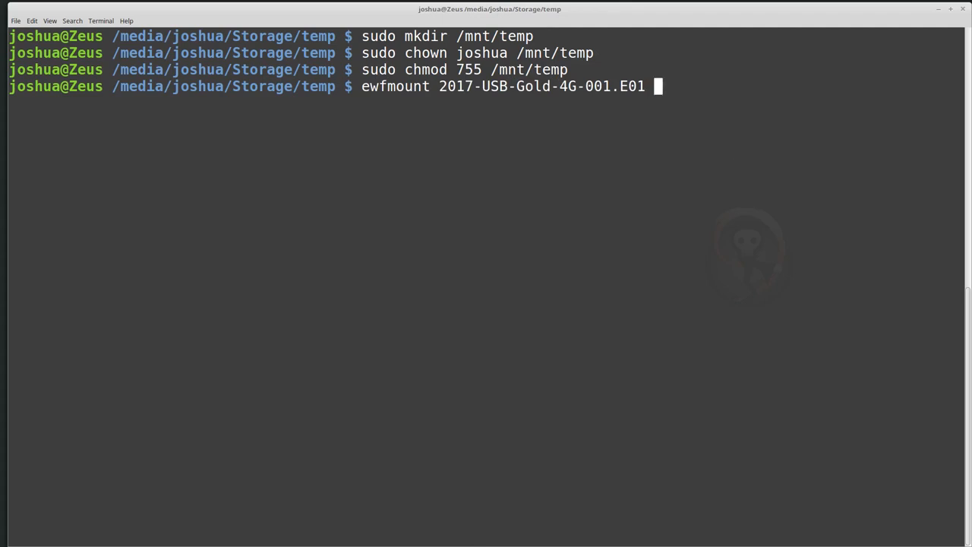
pyautogui.write('/')
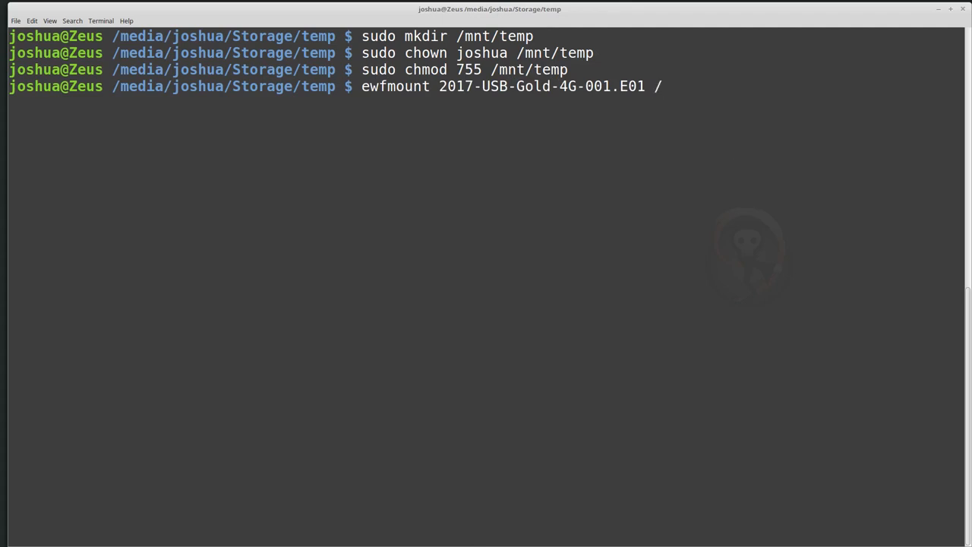
pyautogui.write('m')
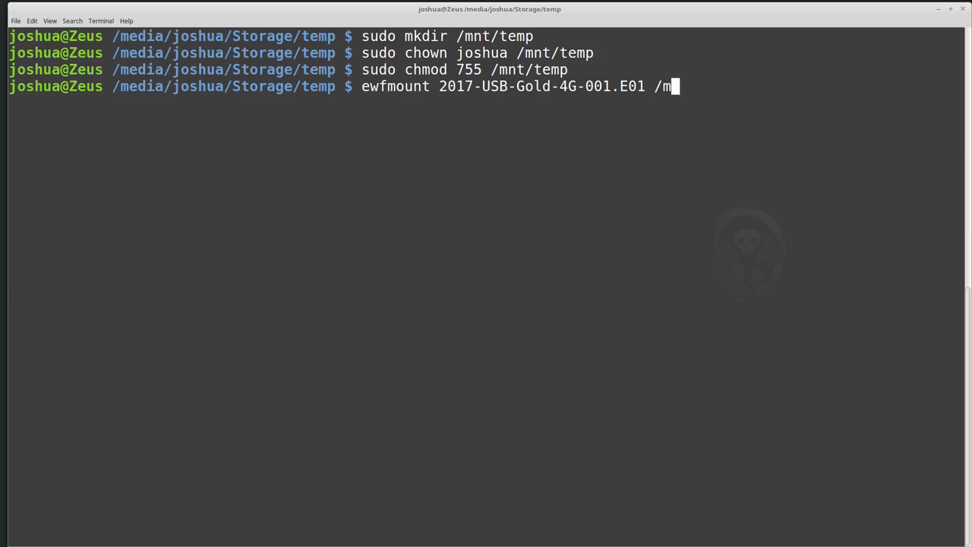
pyautogui.write('nt/temp')
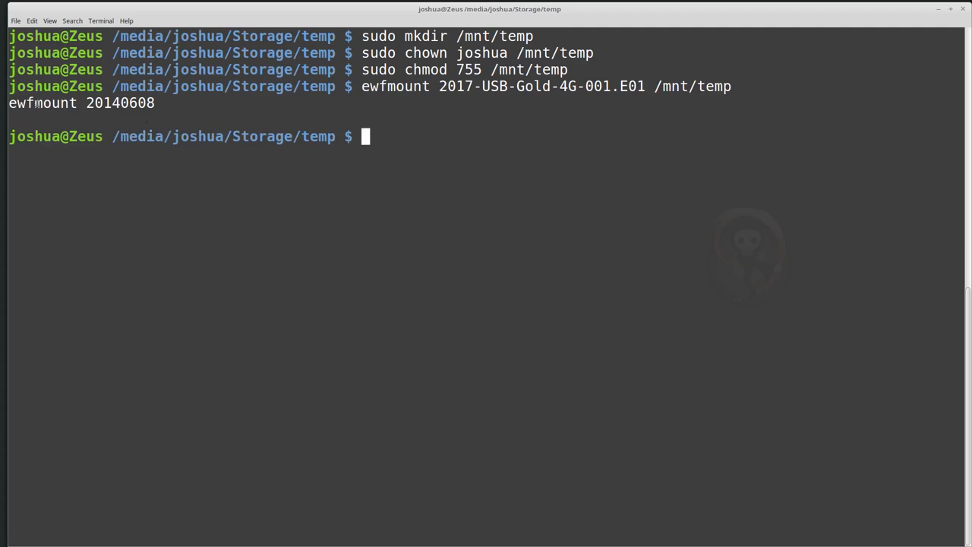
pyautogui.doubleClick(119, 103)
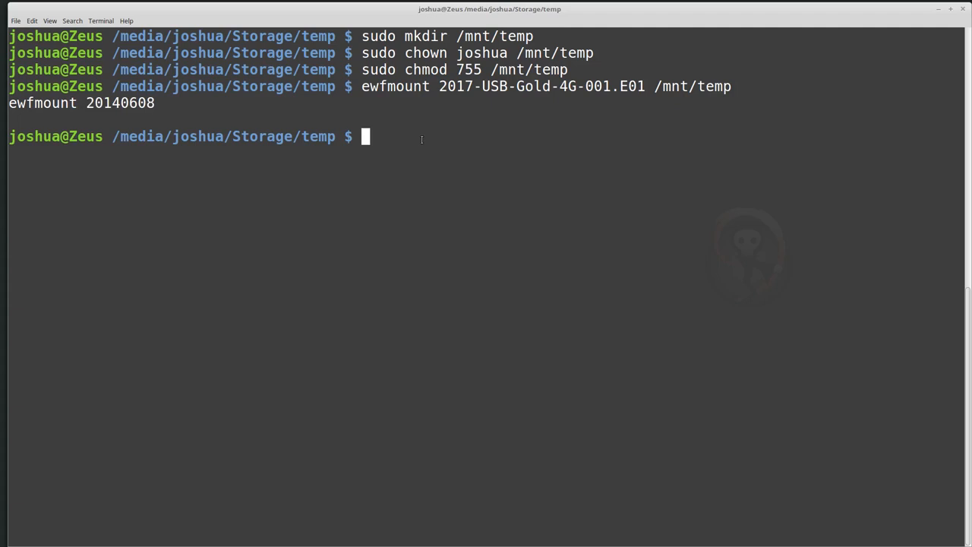
# Step: Run mount | grep temp, confirming /dev/fuse is mounted read-write on /mnt/temp
pyautogui.write('mount')
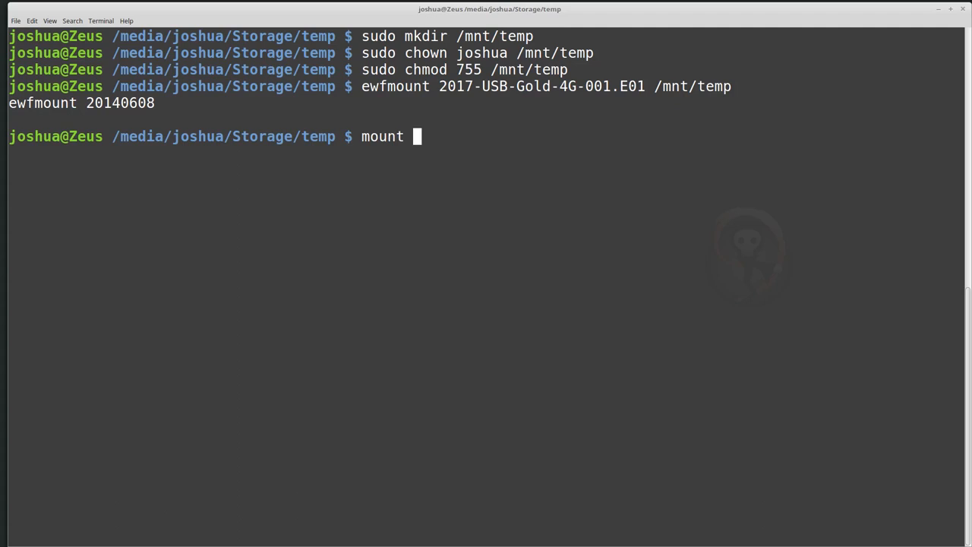
pyautogui.write('|')
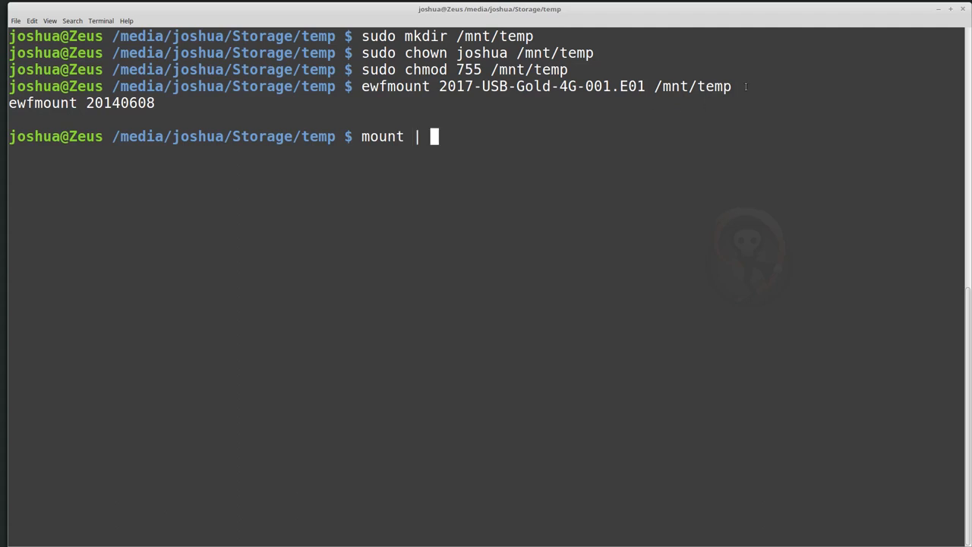
pyautogui.moveTo(562, 172)
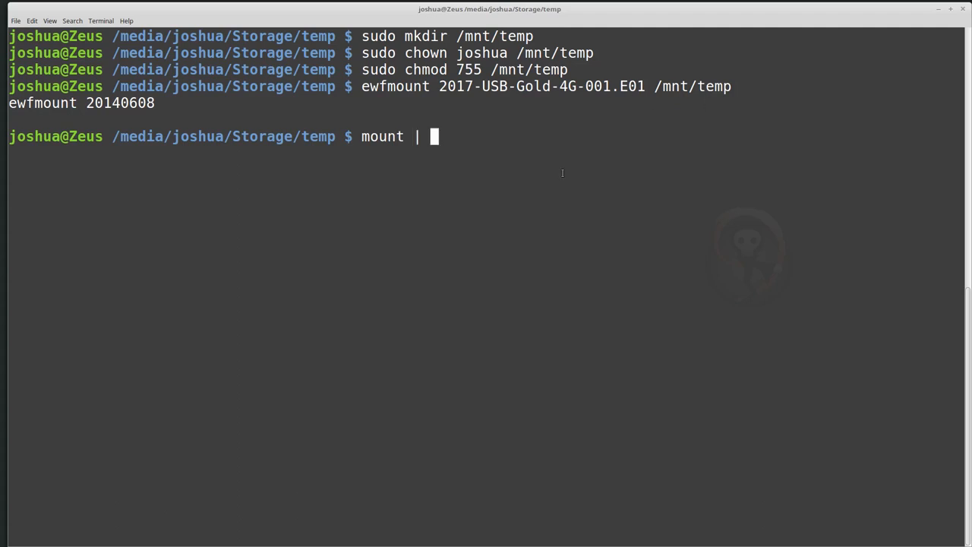
pyautogui.write('grep')
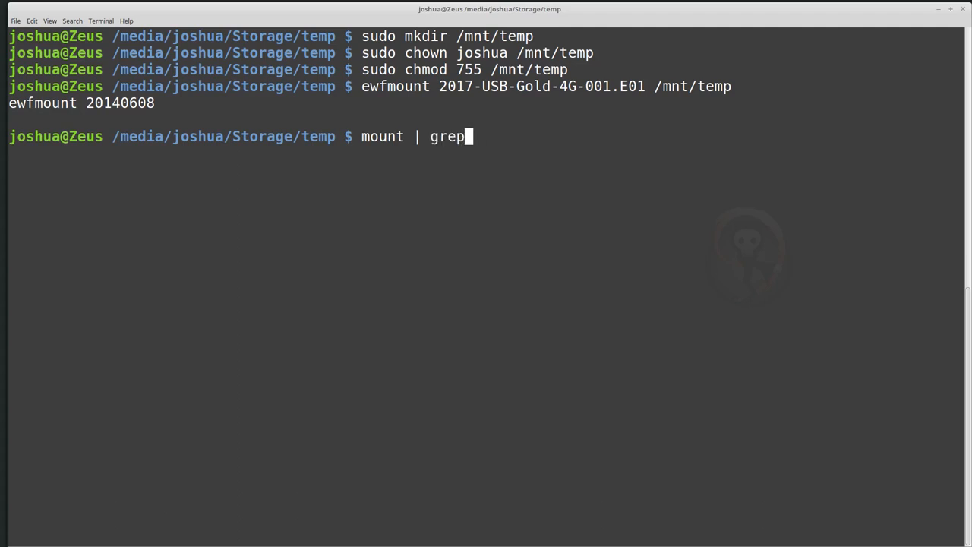
pyautogui.write('temp')
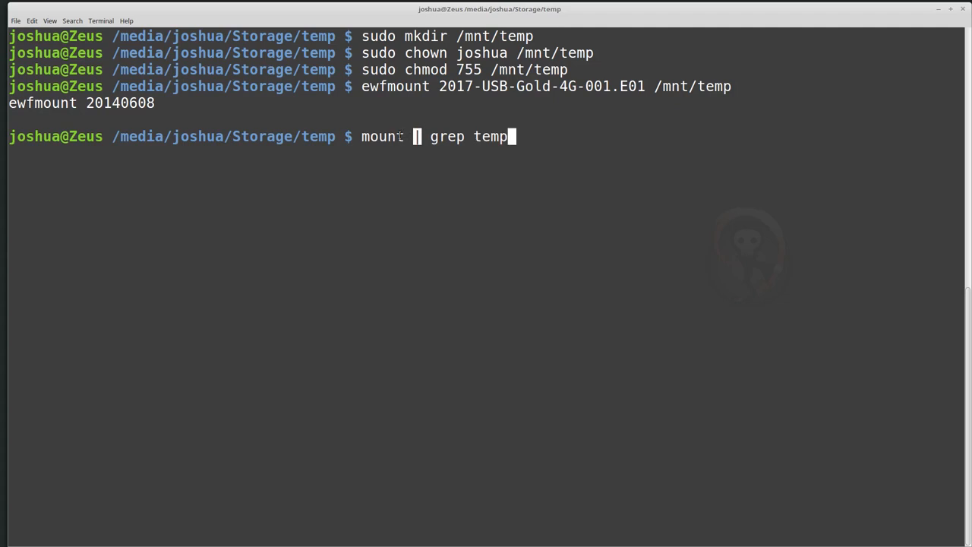
pyautogui.doubleClick(383, 136)
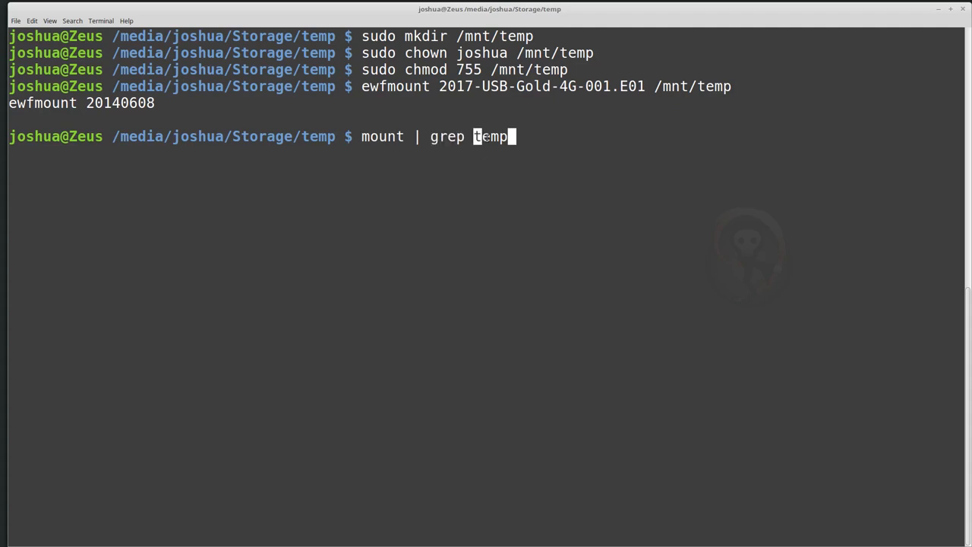
pyautogui.doubleClick(490, 136)
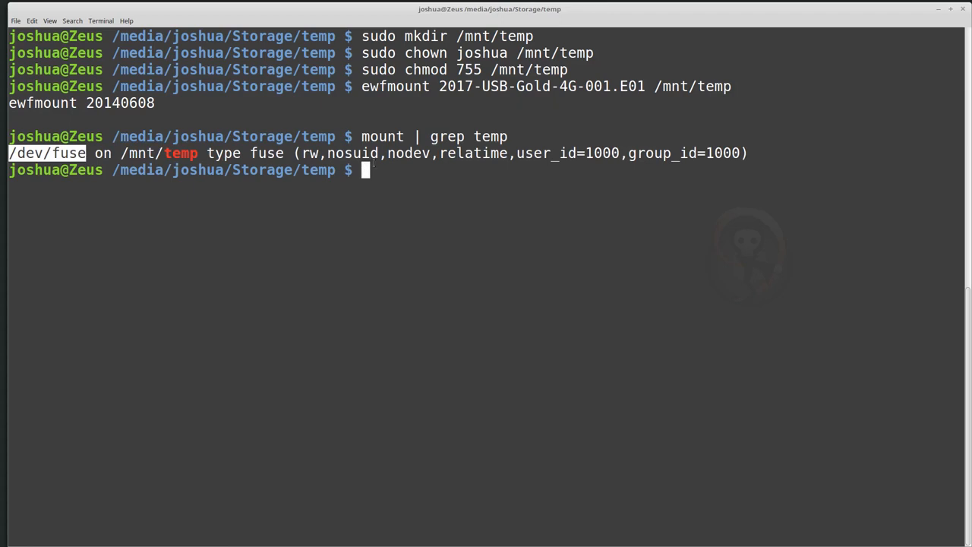
pyautogui.moveTo(752, 200)
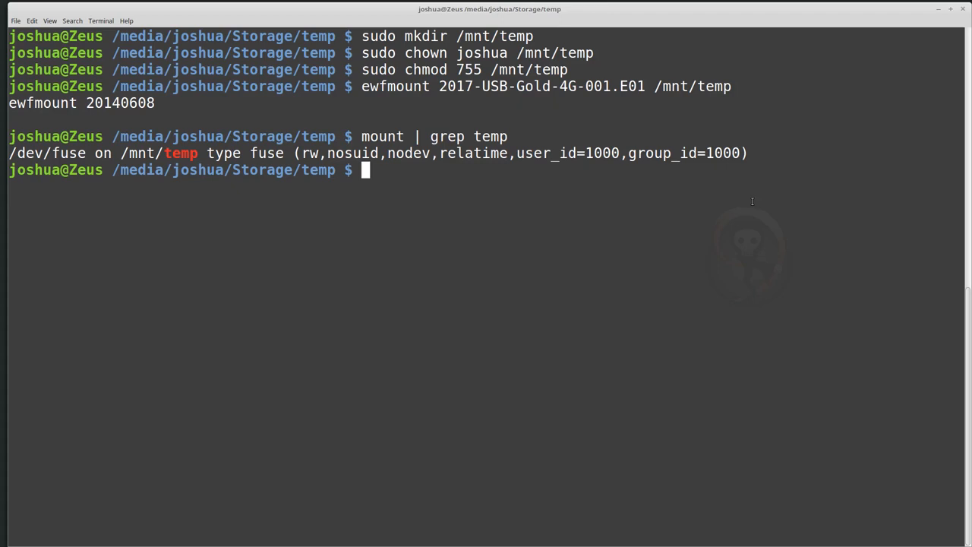
# Step: Change into /mnt/temp, clear the screen, and list it, showing the single file ewf1
pyautogui.write('cd /mn')
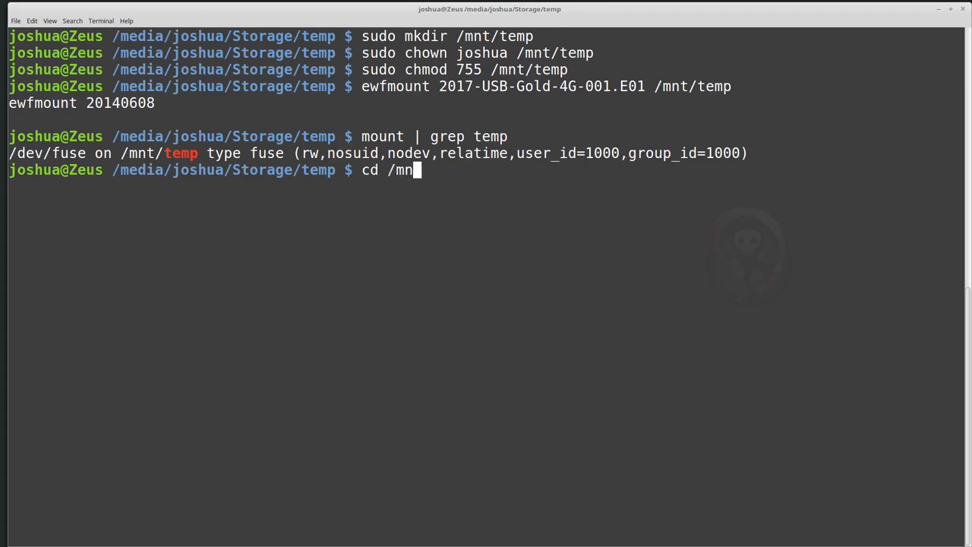
pyautogui.write('t/temp')
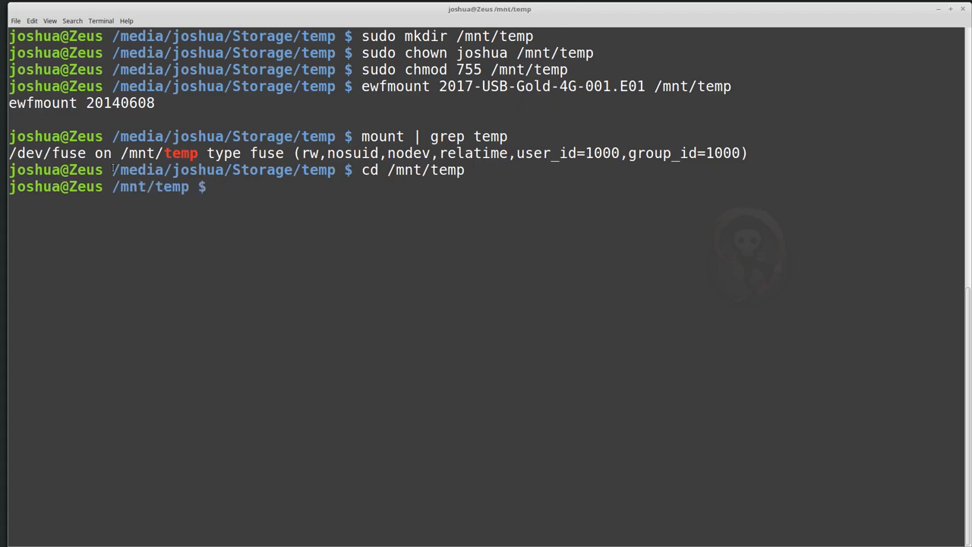
pyautogui.doubleClick(224, 169)
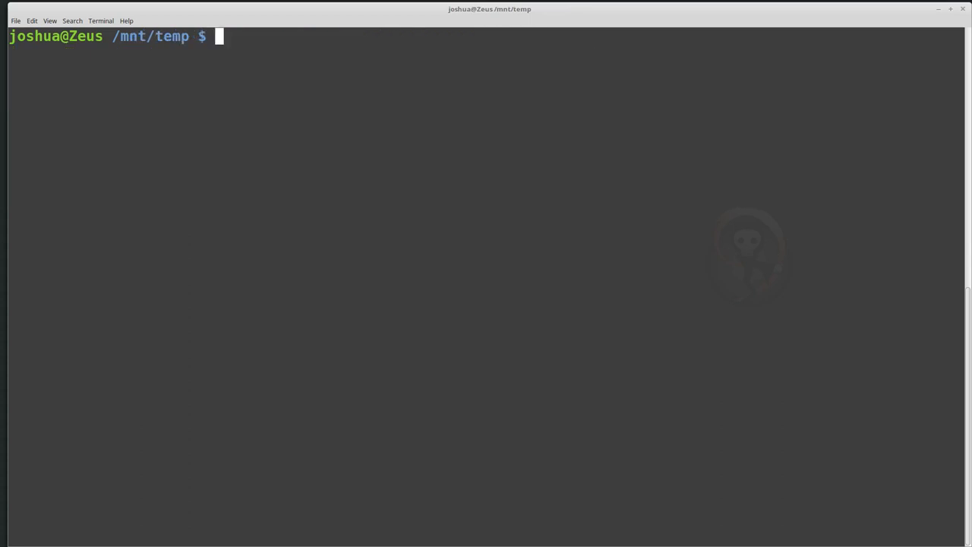
pyautogui.write('ls')
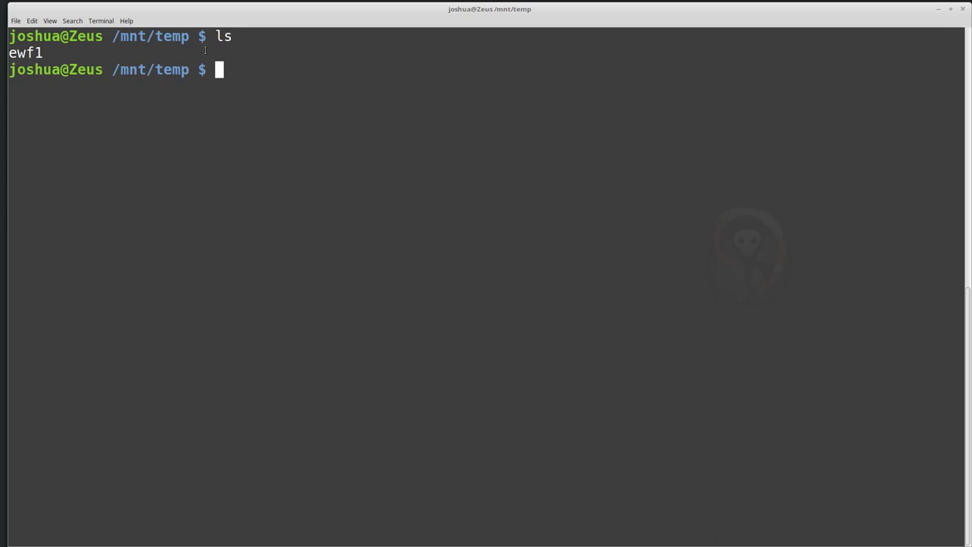
pyautogui.doubleClick(25, 53)
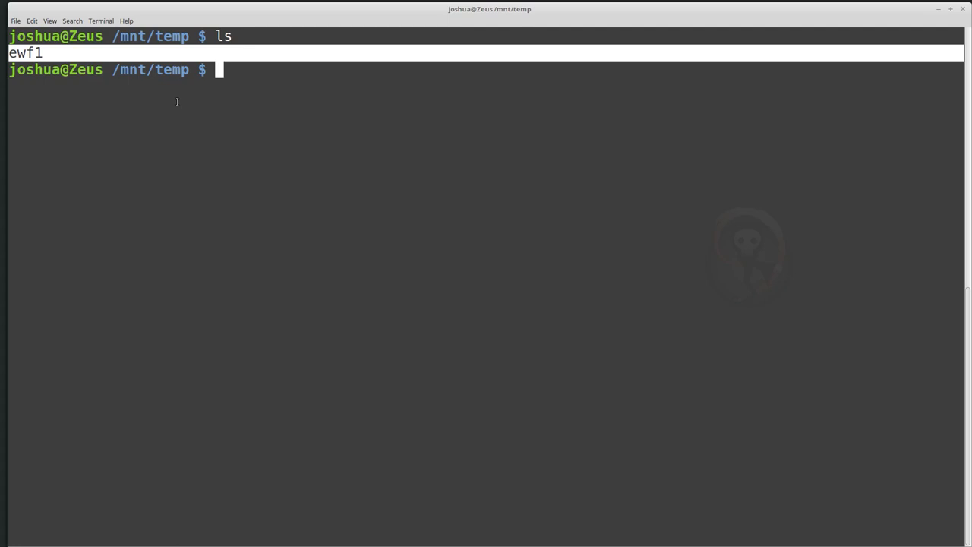
pyautogui.moveTo(362, 137)
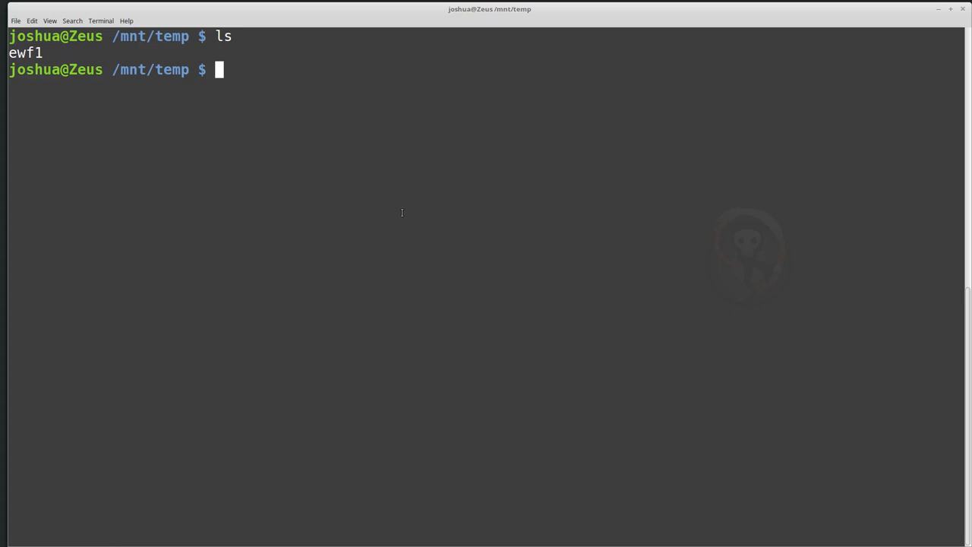
# Step: Try mmls, then install the missing Sleuth Kit package with sudo apt install
pyautogui.write('mmls')
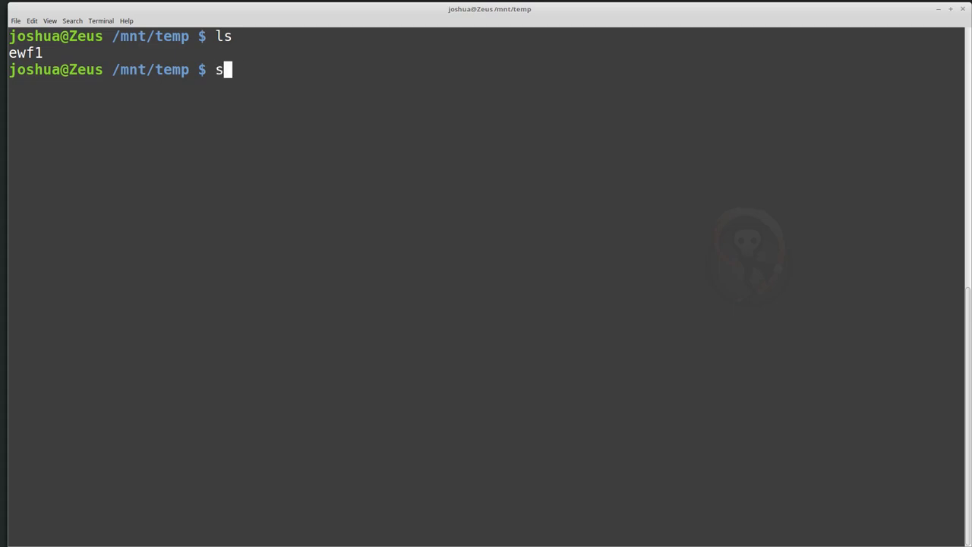
pyautogui.write('udo apt install sleuth')
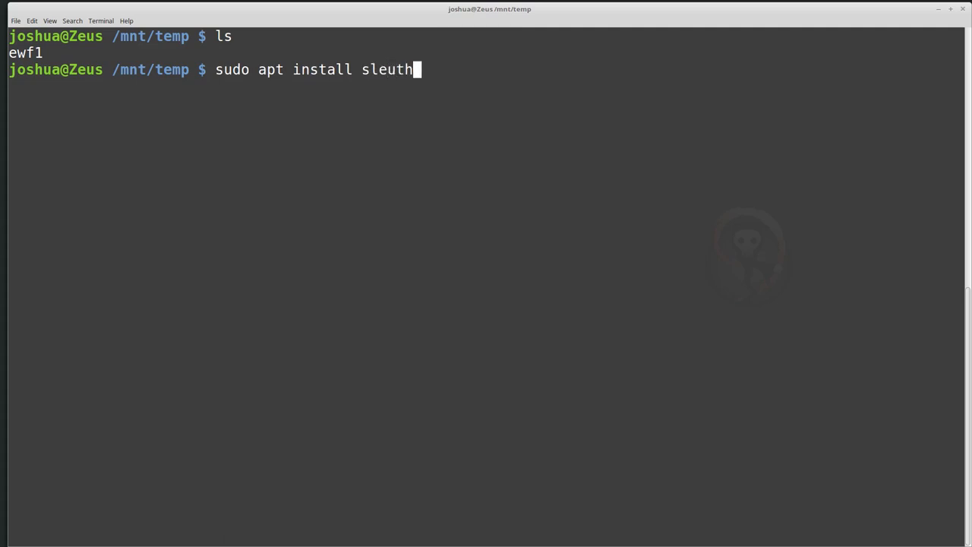
pyautogui.write('kit')
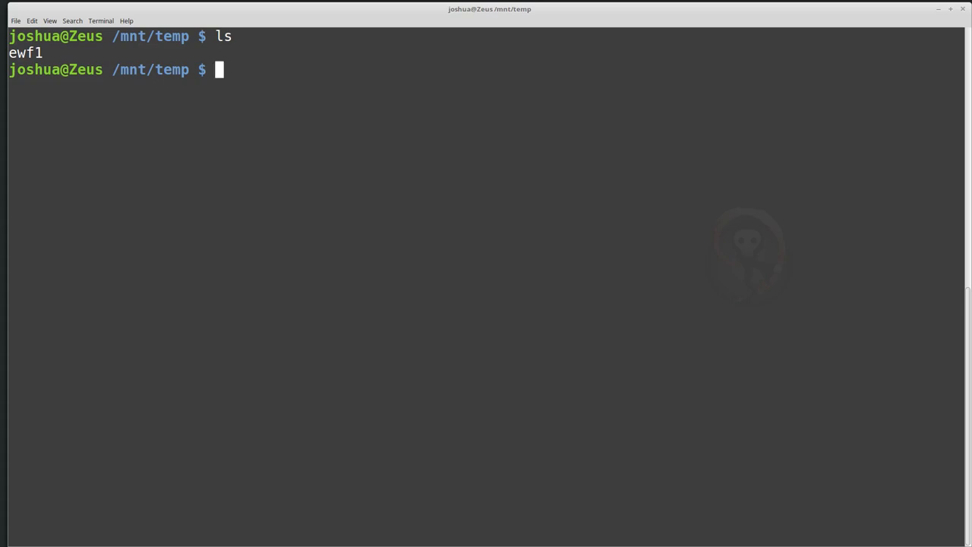
# Step: Run 'mmls ewf1' to show the DOS table with an EFI partition and unallocated space
pyautogui.write('mmls')
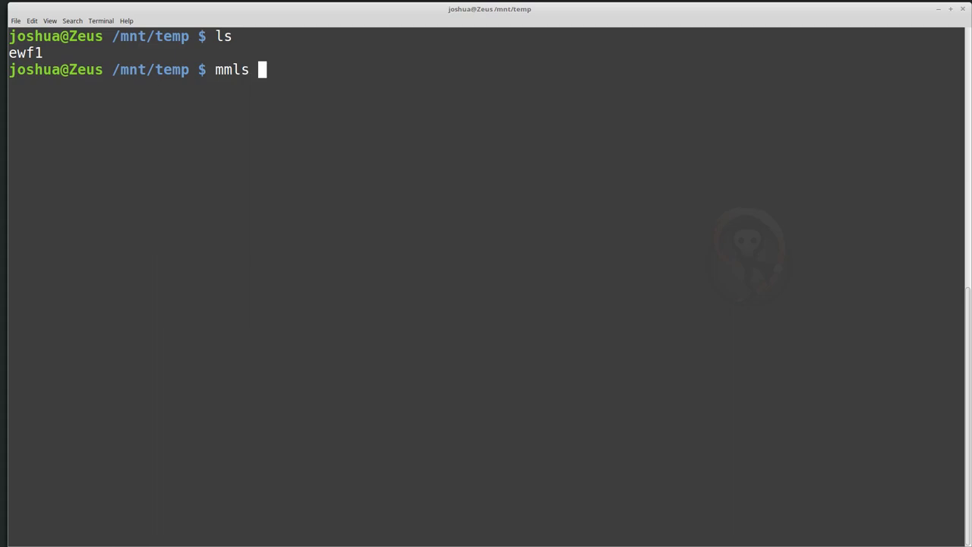
pyautogui.write('ewf1')
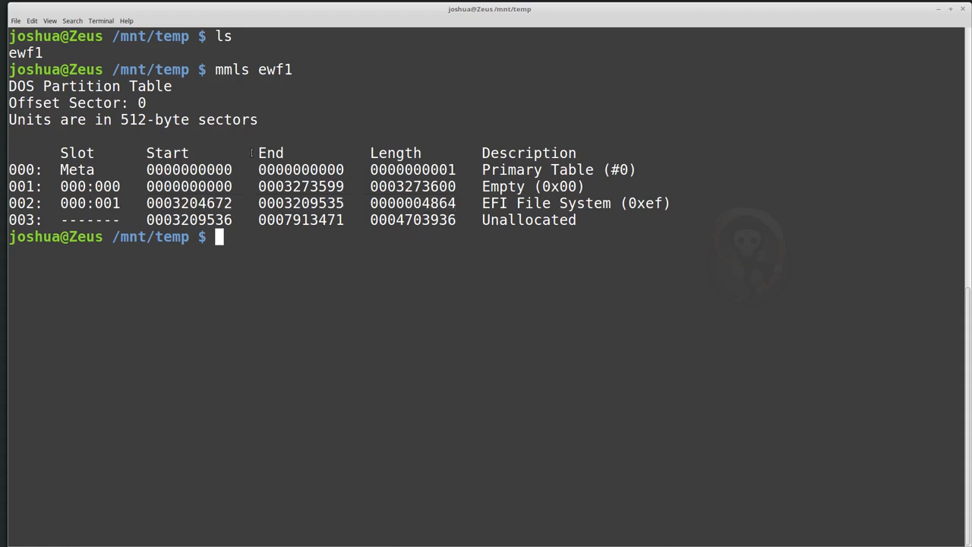
pyautogui.moveTo(400, 273)
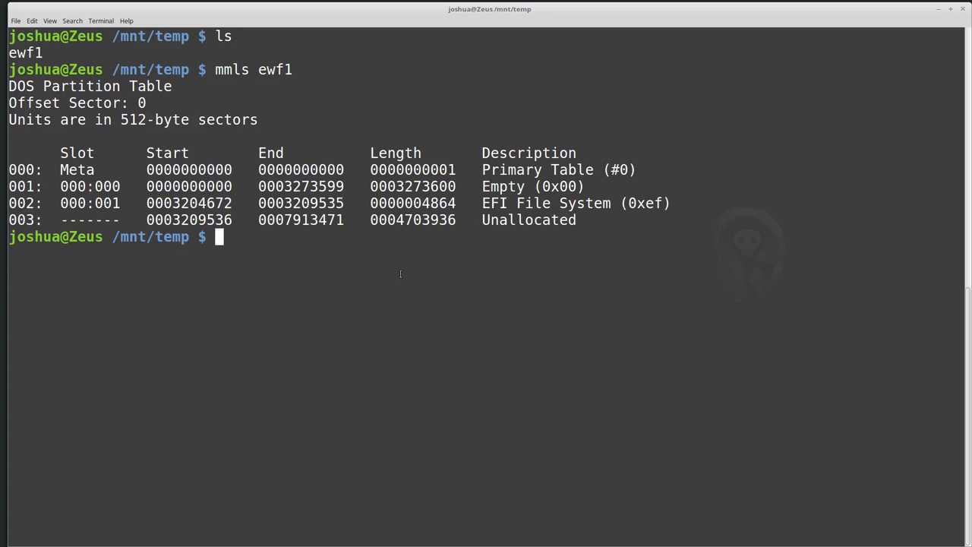
pyautogui.moveTo(496, 398)
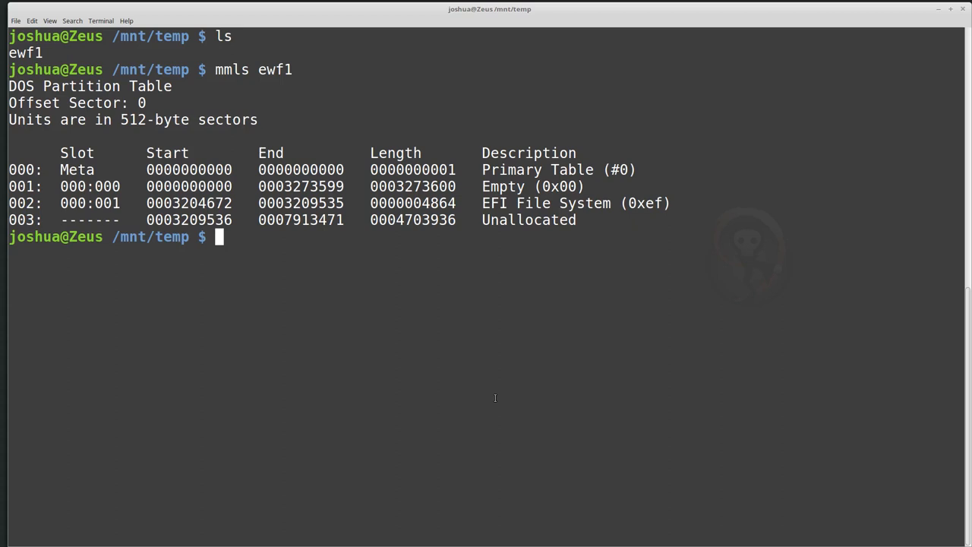
pyautogui.doubleClick(149, 237)
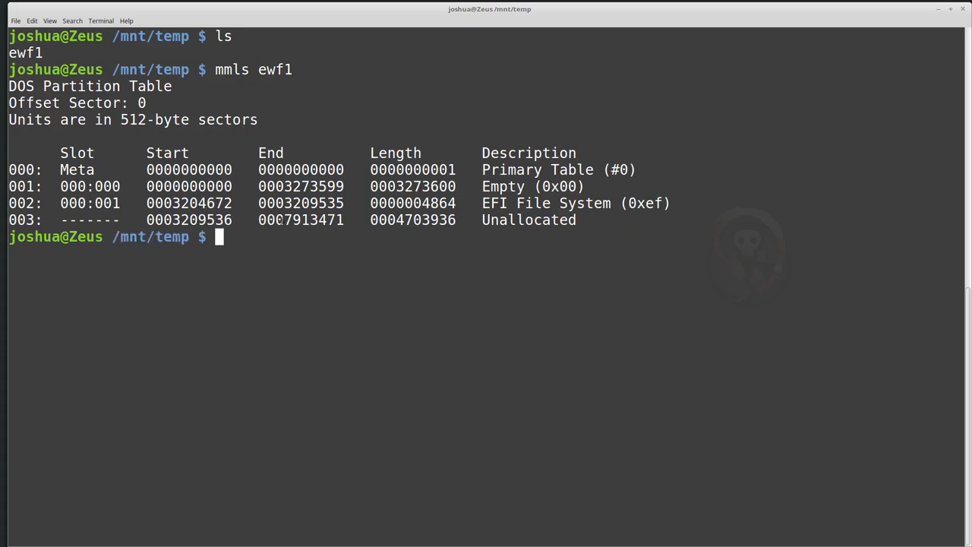
pyautogui.write('cd ..')
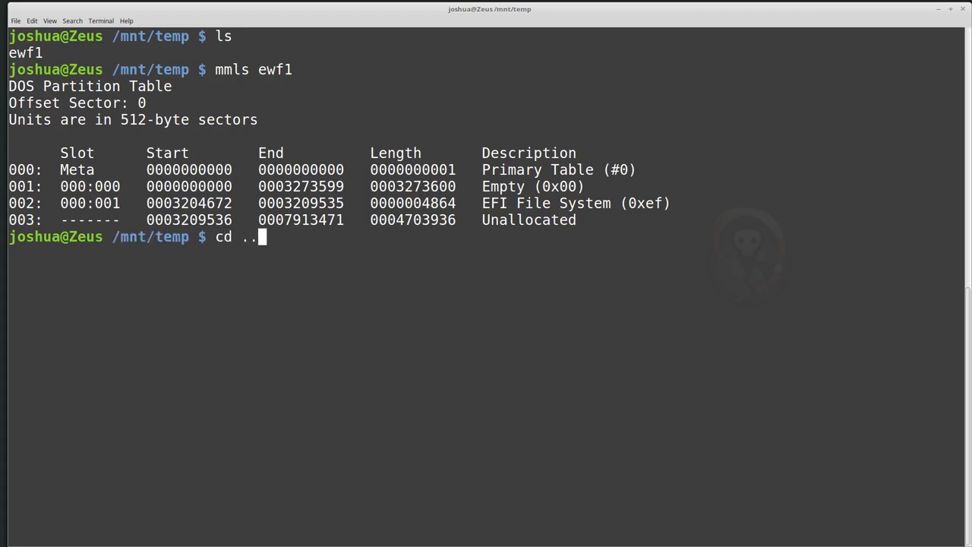
# Step: Move up to /mnt and list it, showing the temp directory
pyautogui.press('Return')
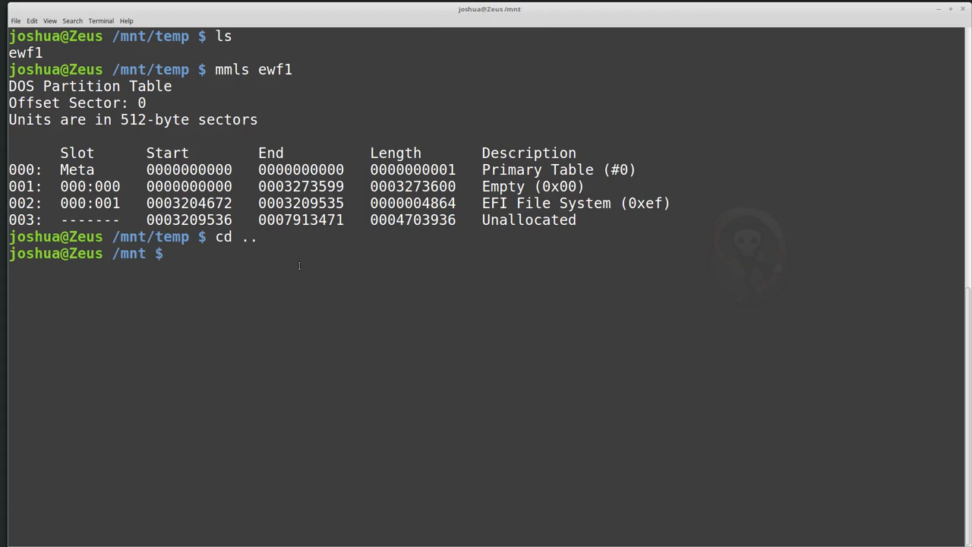
pyautogui.write('ls')
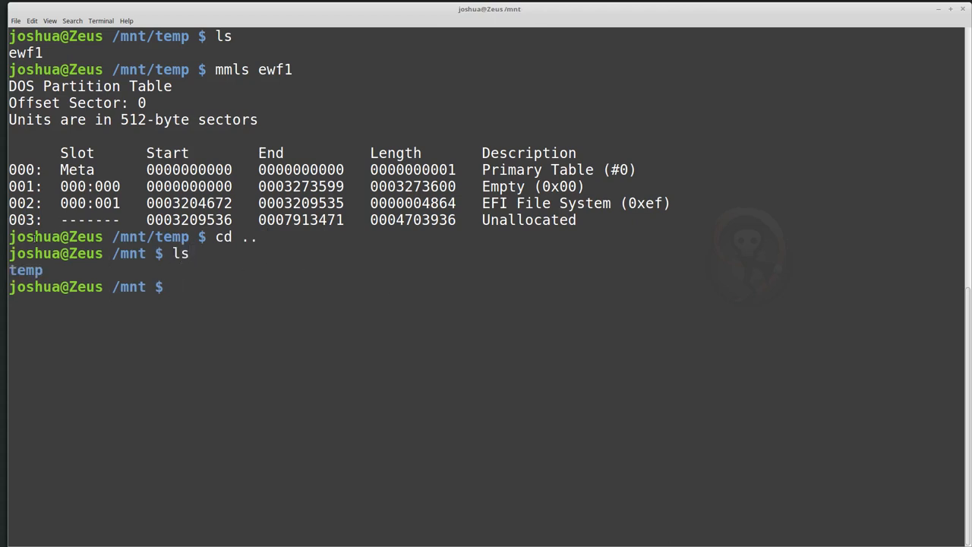
pyautogui.doubleClick(25, 270)
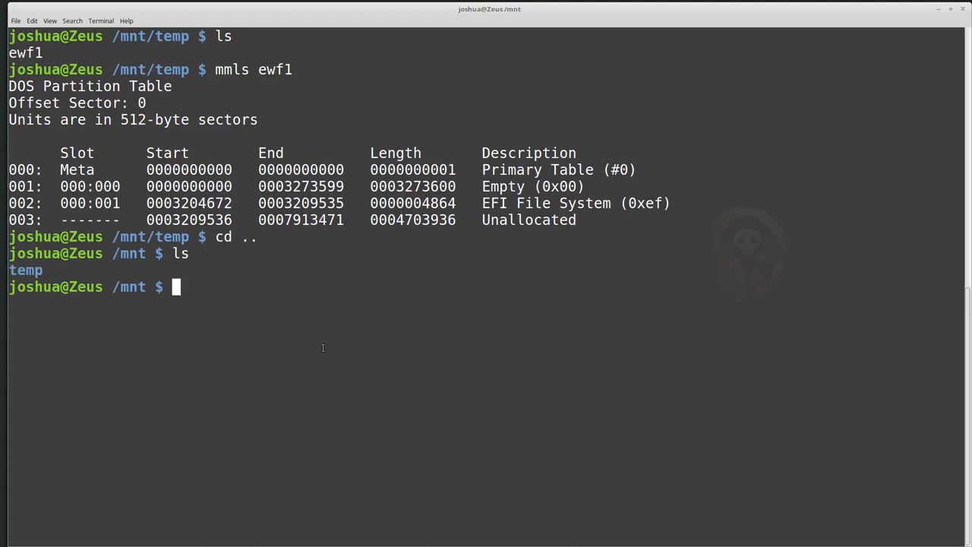
# Step: Recheck the temp mount with 'mount | grep temp' and begin typing 'sudo umount /mnt/temp'
pyautogui.write('sudo')
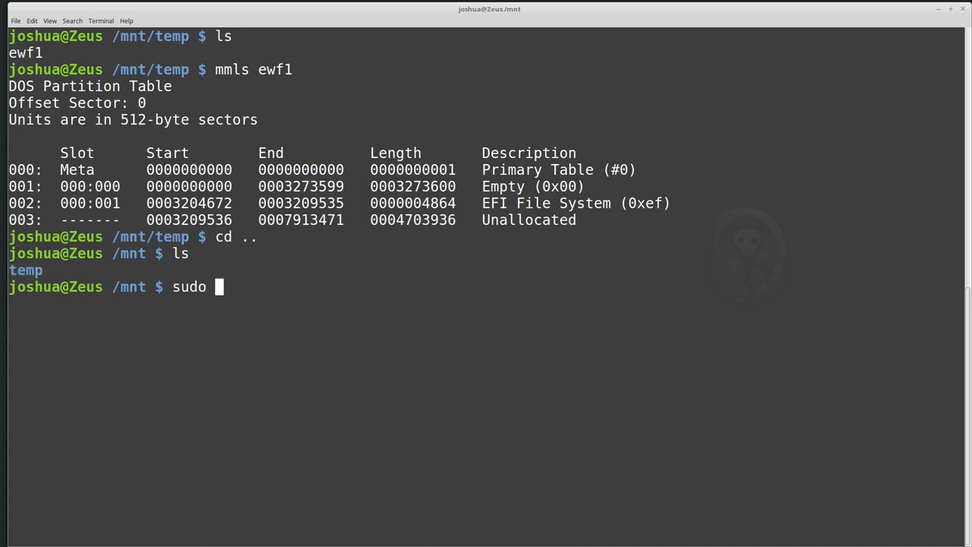
pyautogui.write('umount /mnt/')
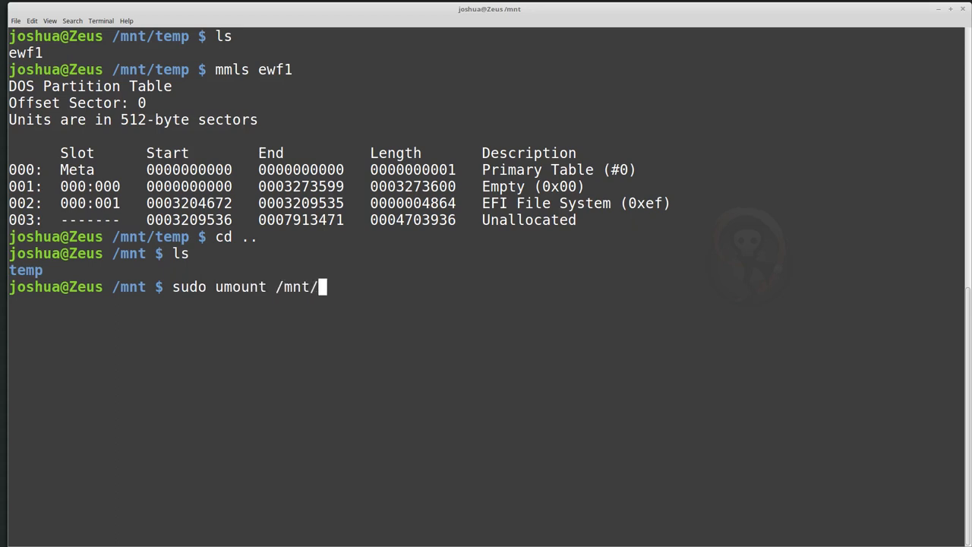
pyautogui.write('temp')
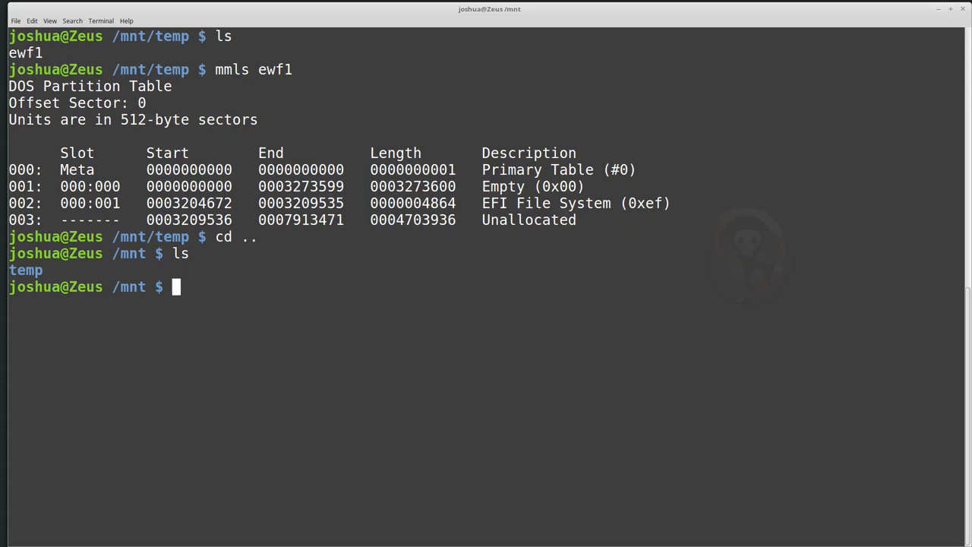
pyautogui.write('mount | grep temp')
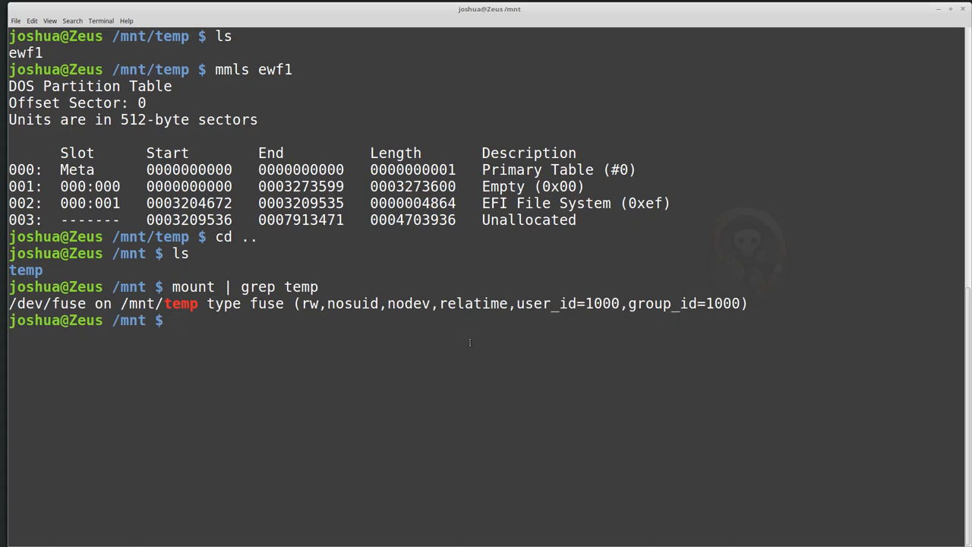
pyautogui.write('sudo')
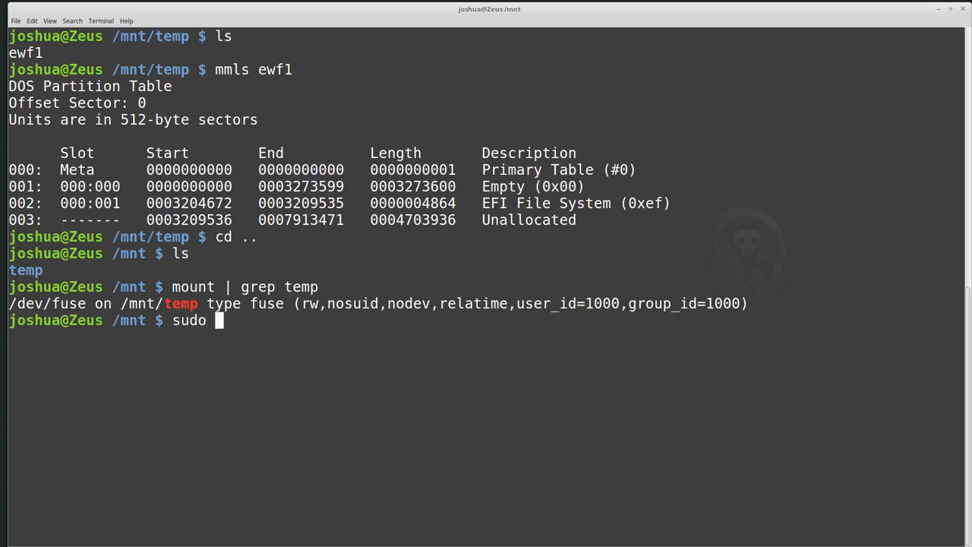
pyautogui.write('umount /')
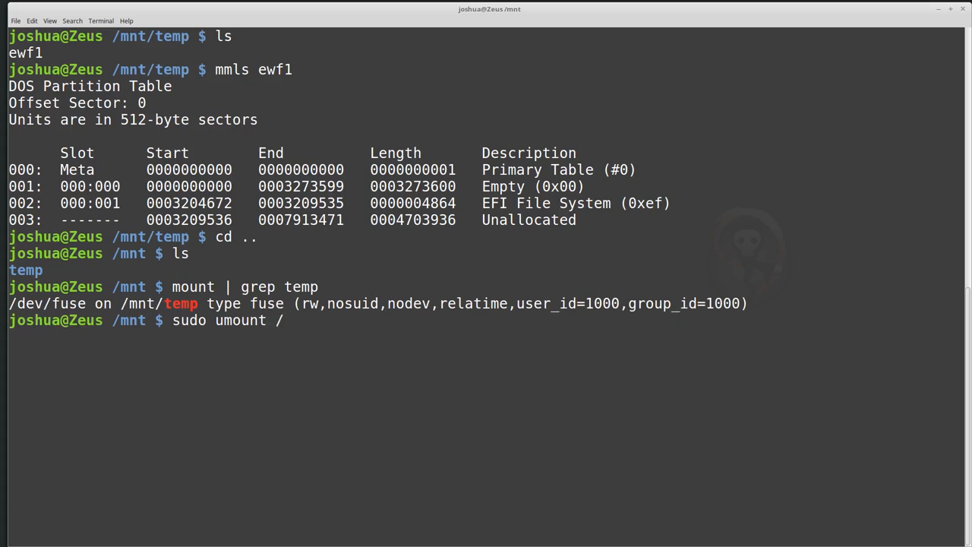